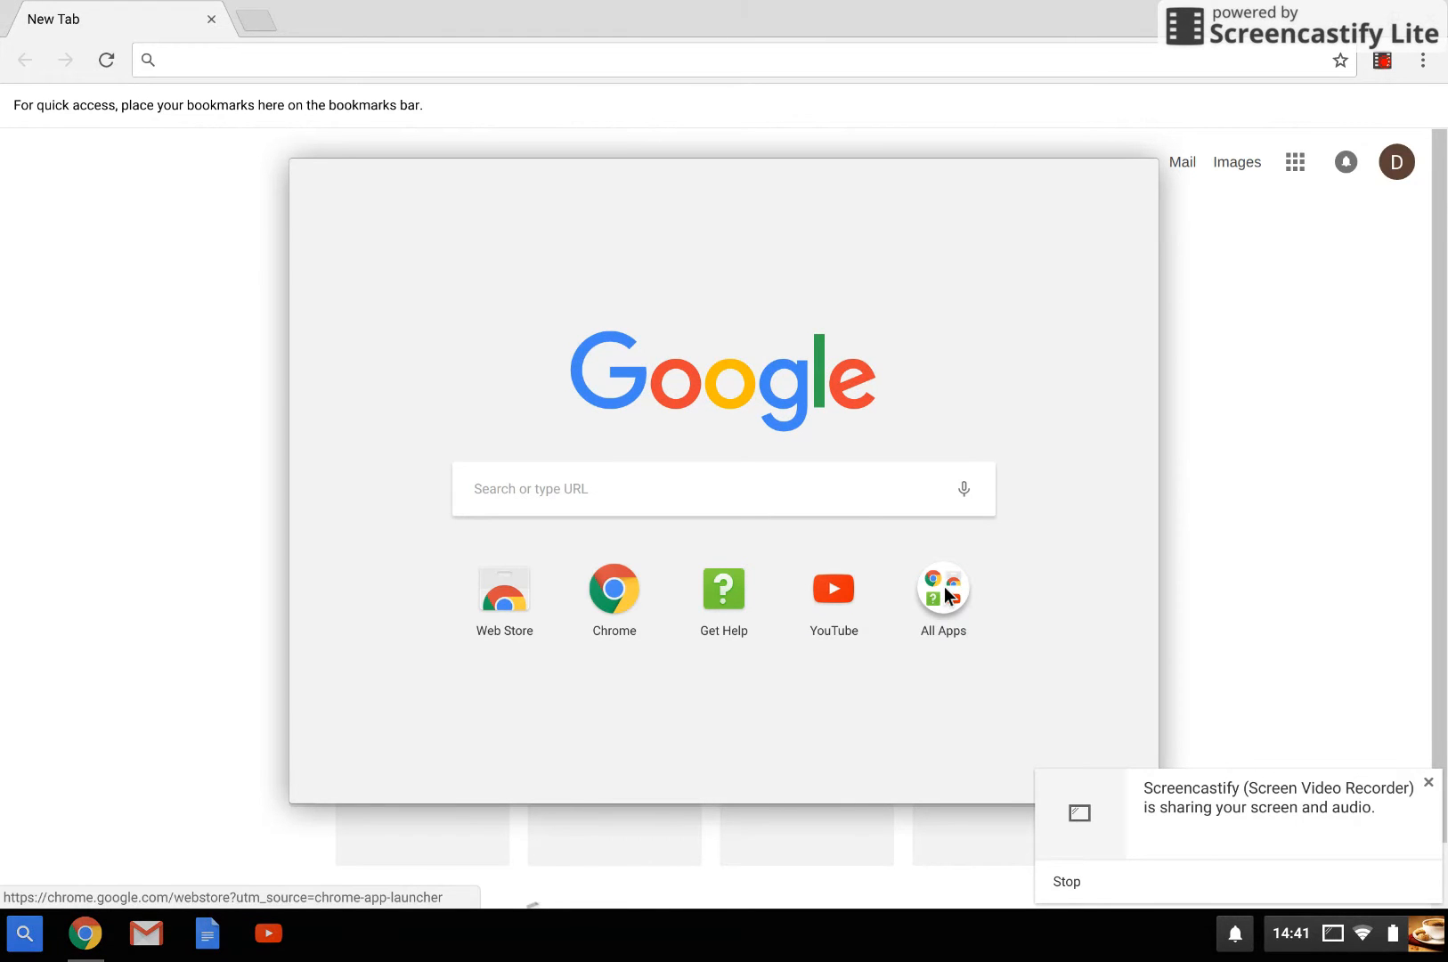
Search the Web Store for 'ipp' and scroll to the IPP / CUPS printing extension result
{"action": "left_click", "coordinate": [942, 587]}
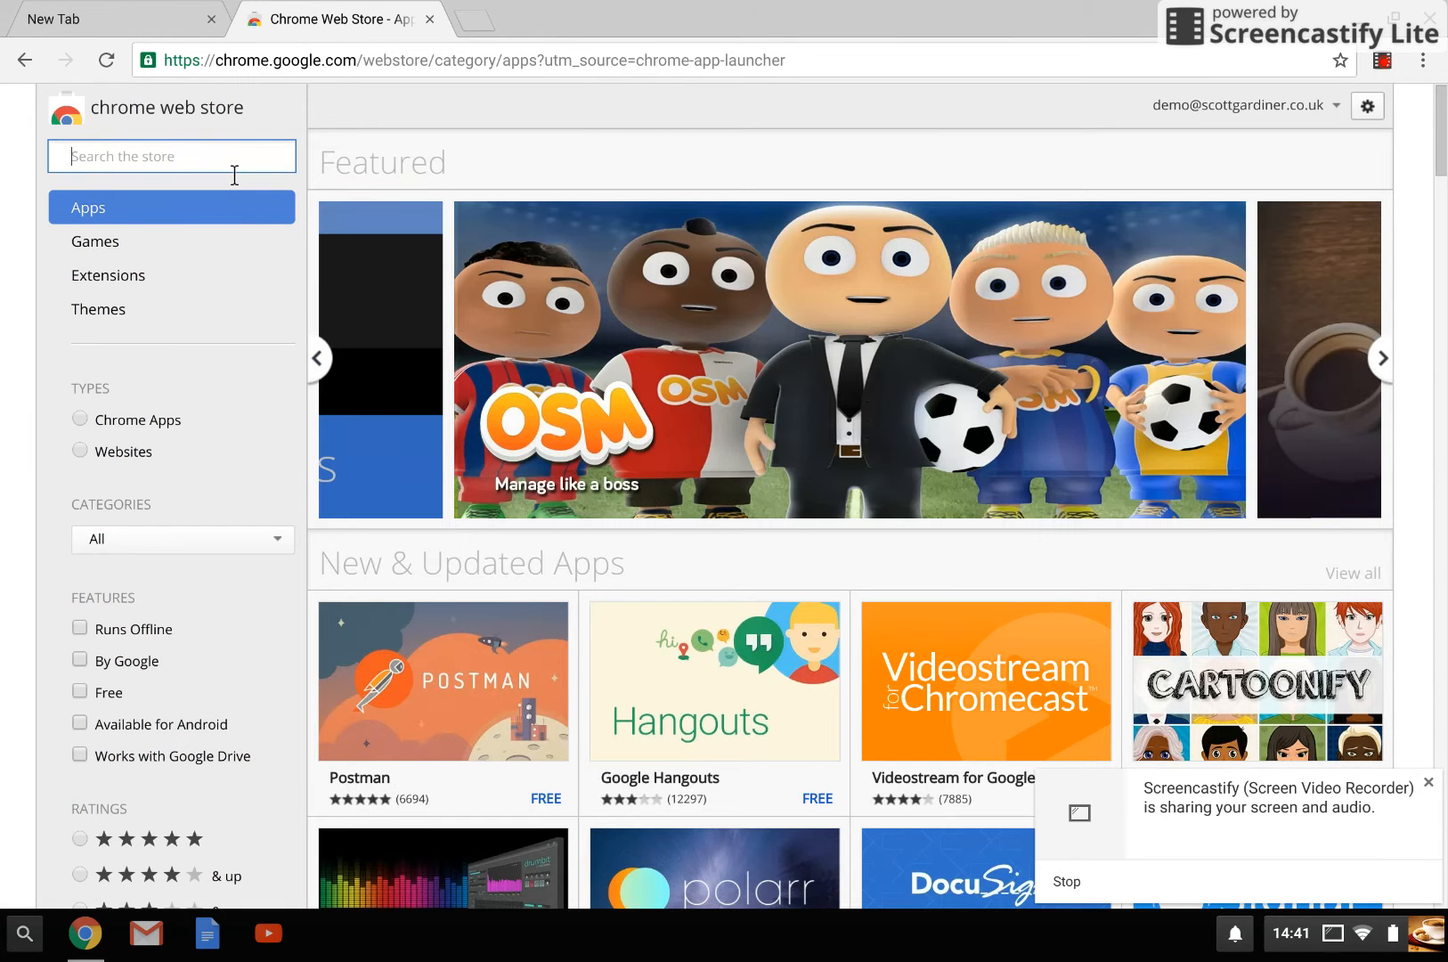
{"action": "type", "text": "ipp"}
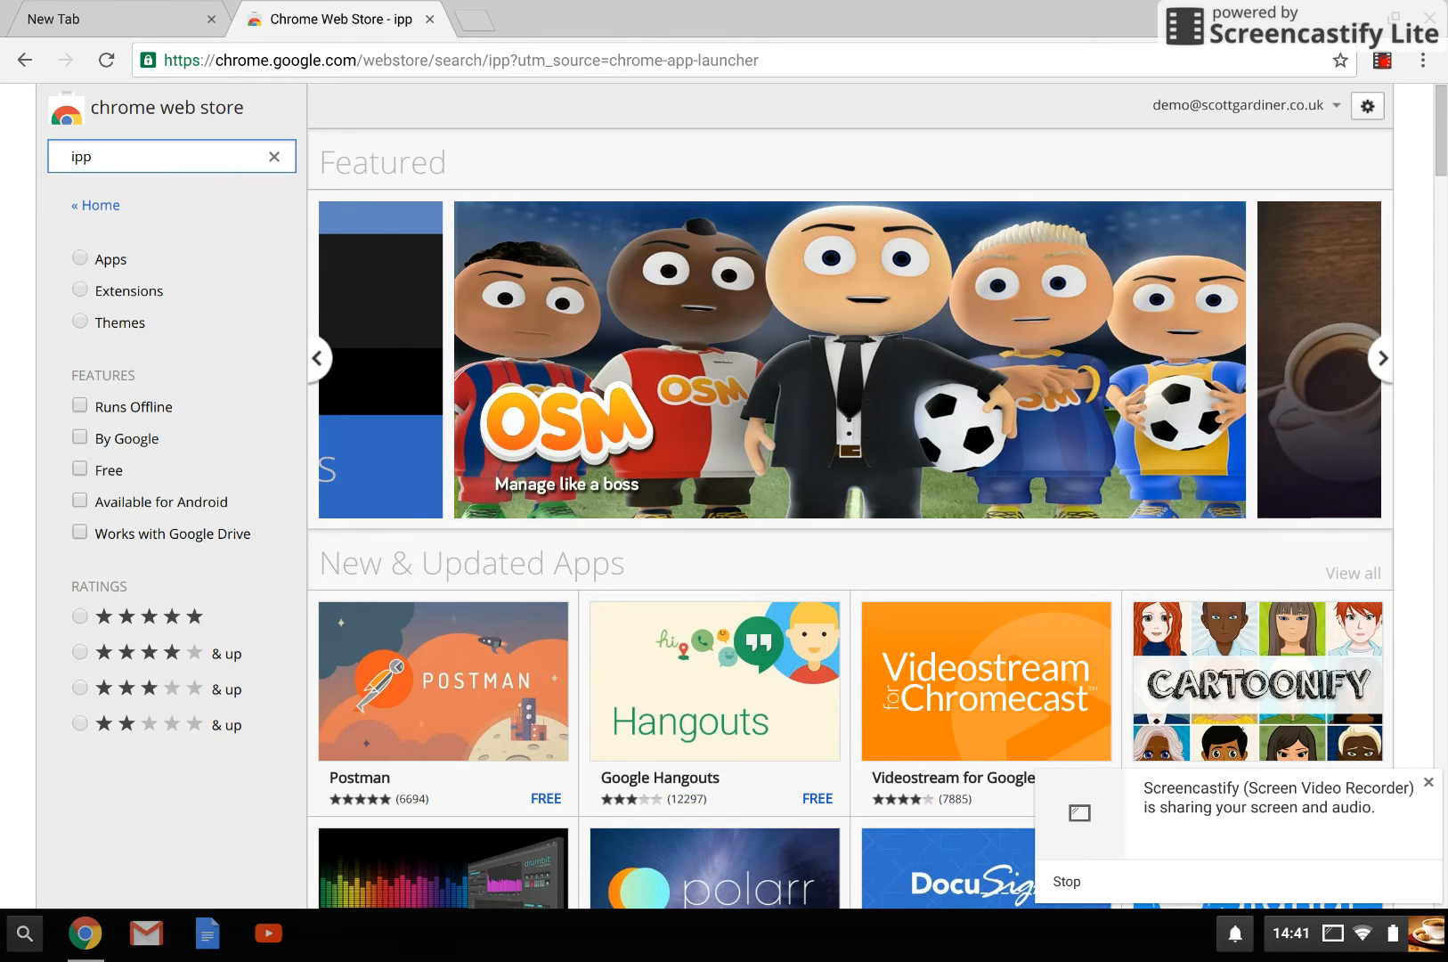
{"action": "scroll", "scroll_direction": "down", "scroll_amount": 3}
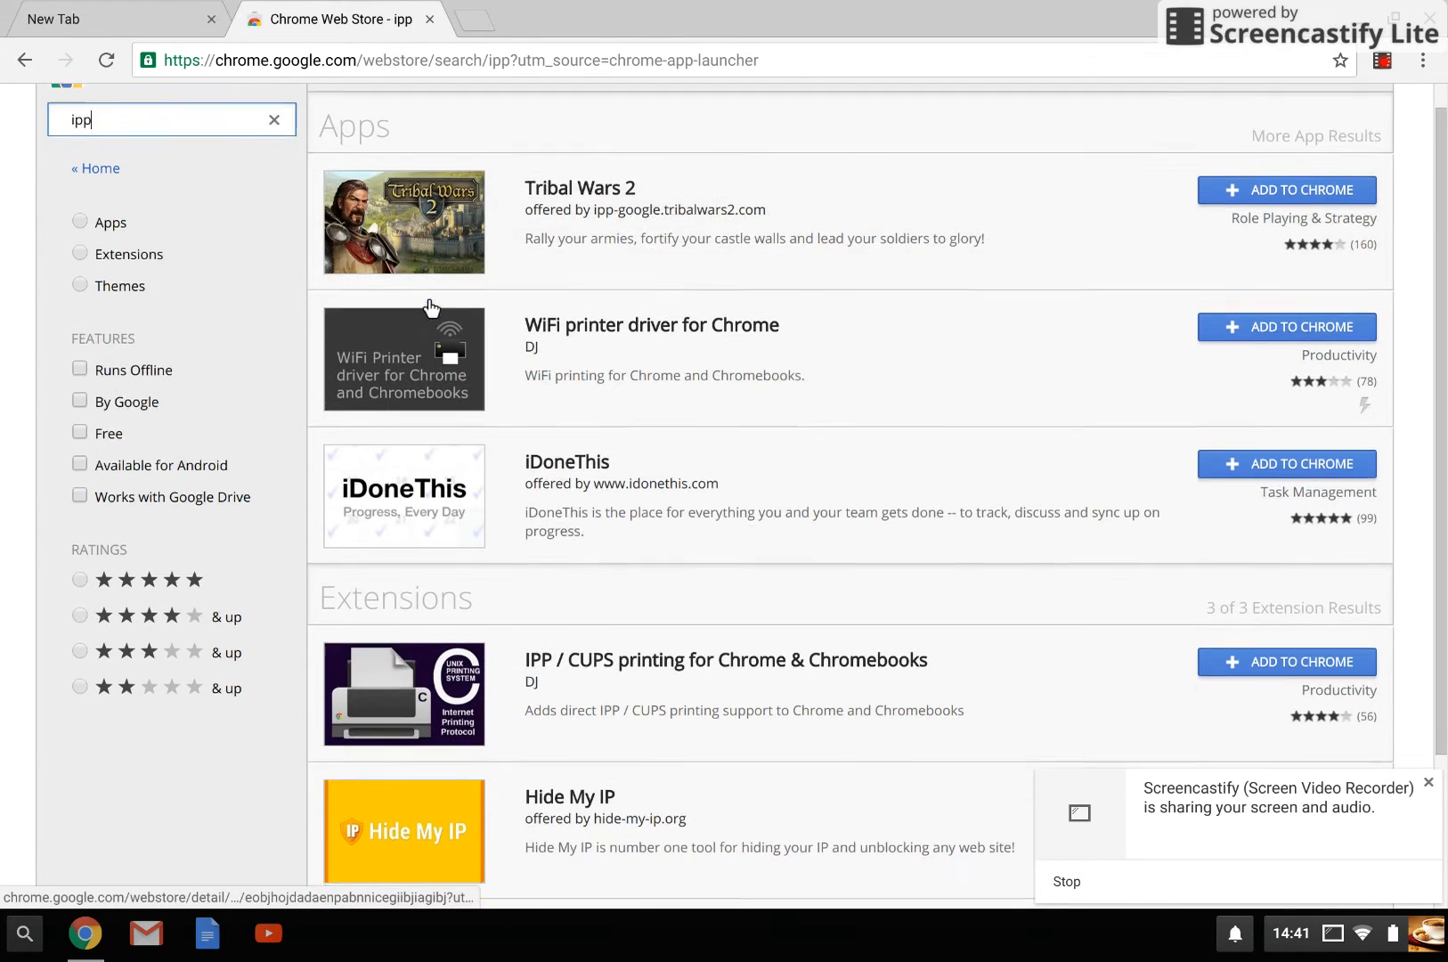
{"action": "scroll", "scroll_direction": "down", "scroll_amount": 3}
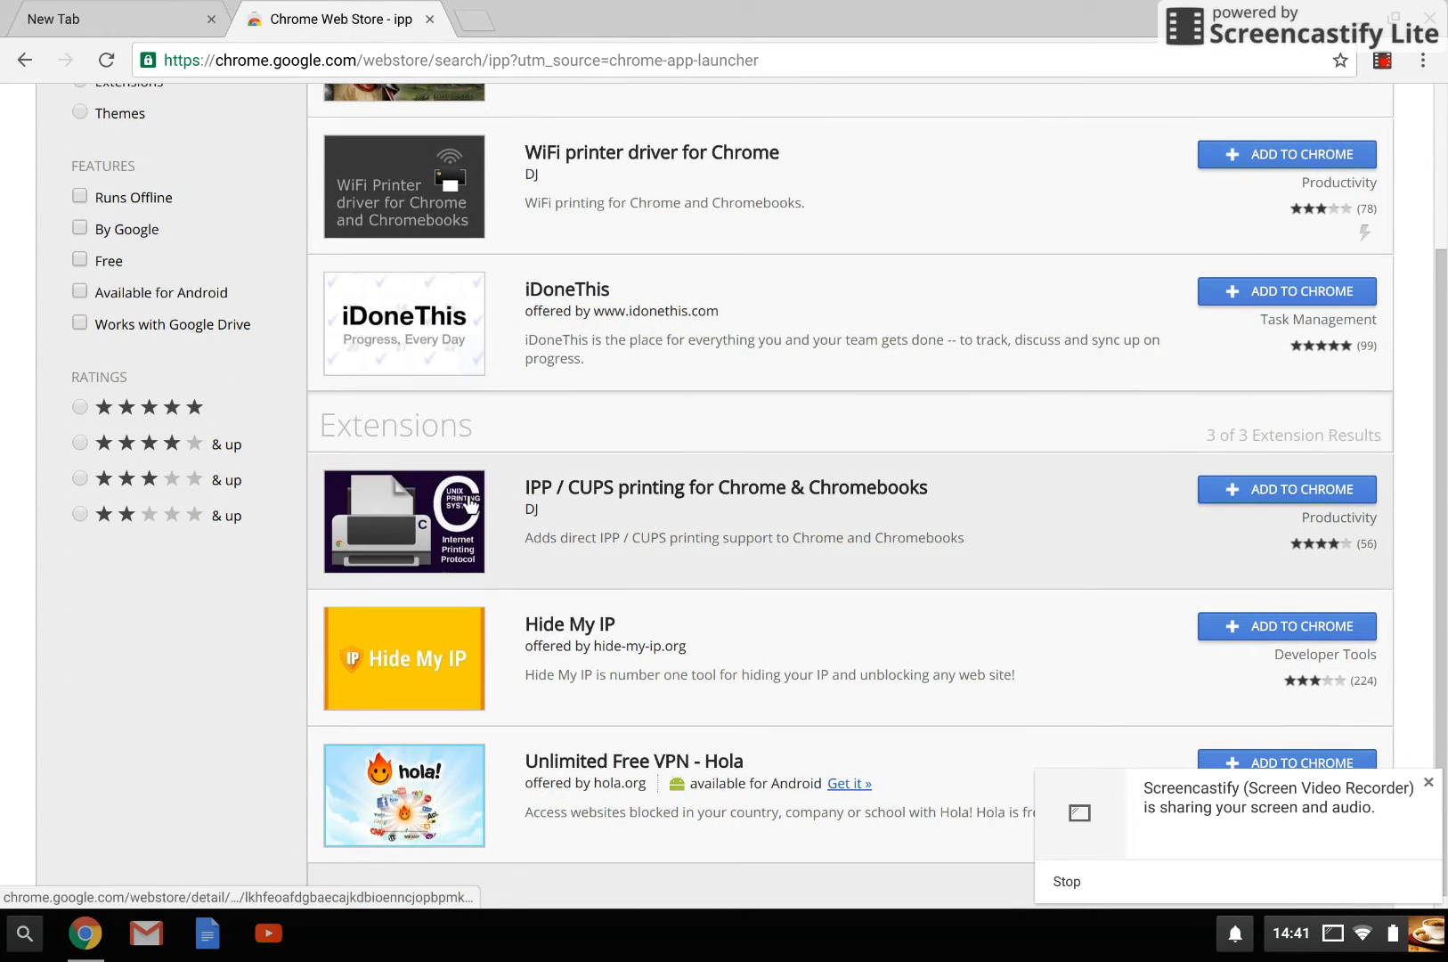
{"action": "mouse_move", "coordinate": [672, 507]}
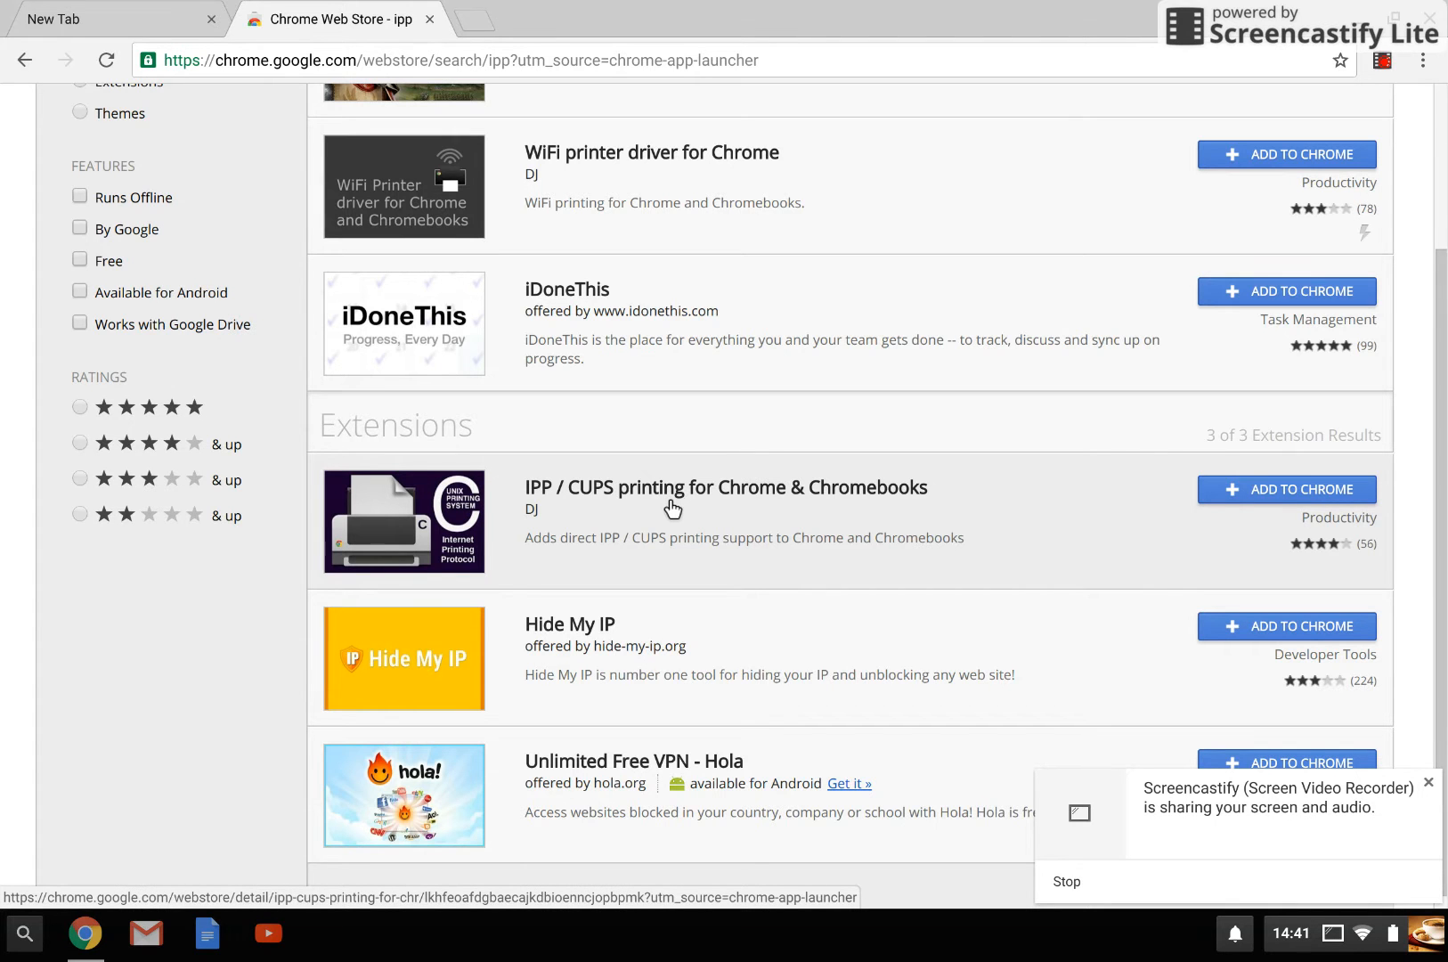
Add the IPP / CUPS printing extension to Chrome from its listing, confirming the permissions prompt
{"action": "left_click", "coordinate": [727, 486]}
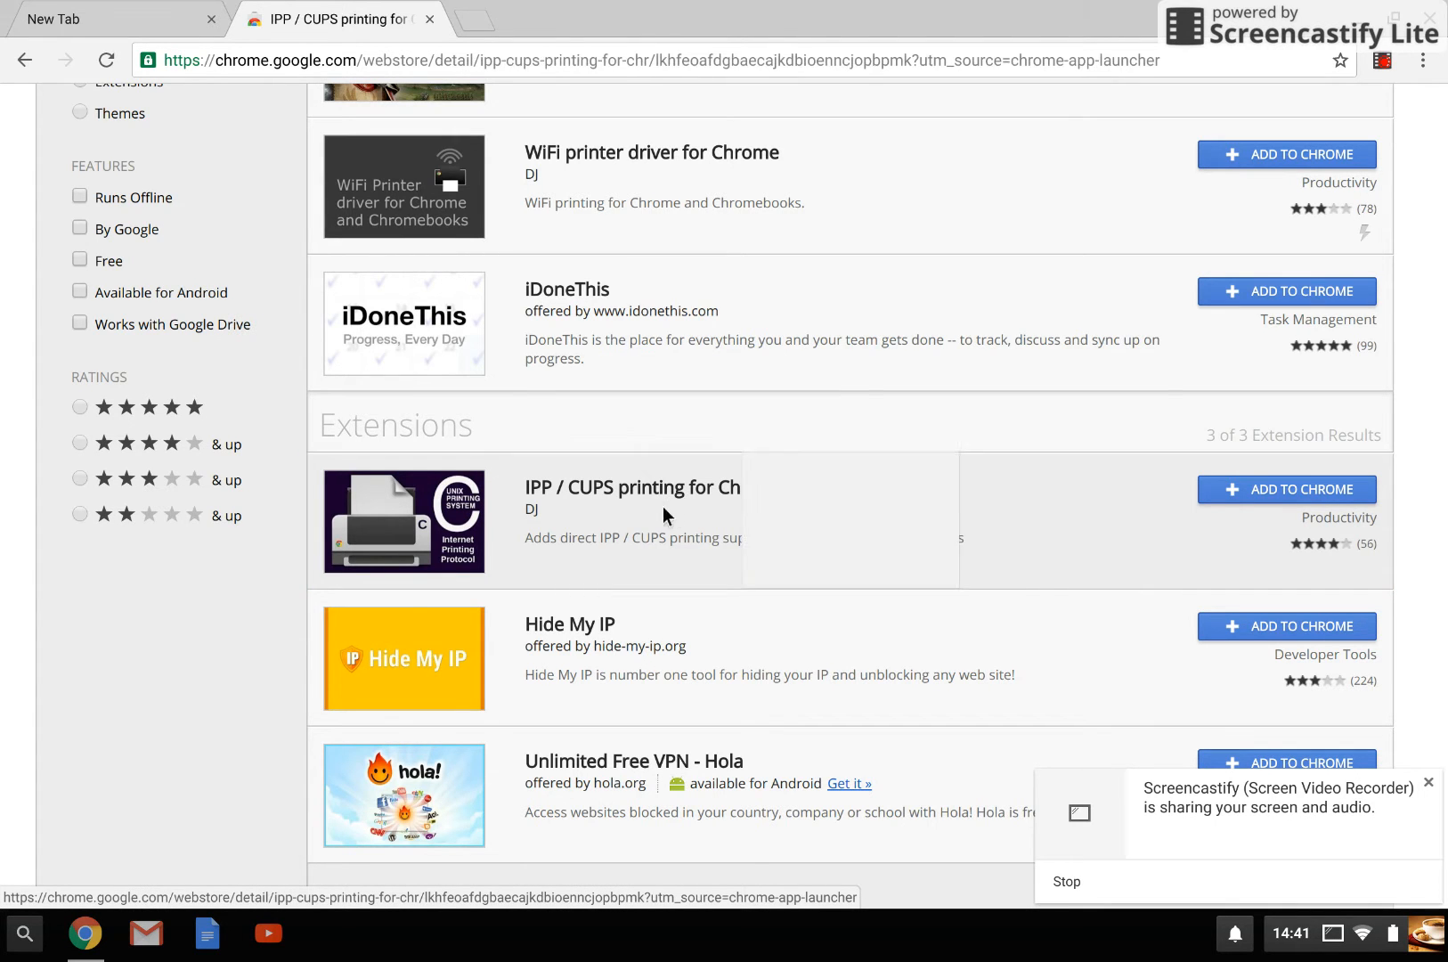
{"action": "left_click", "coordinate": [632, 487]}
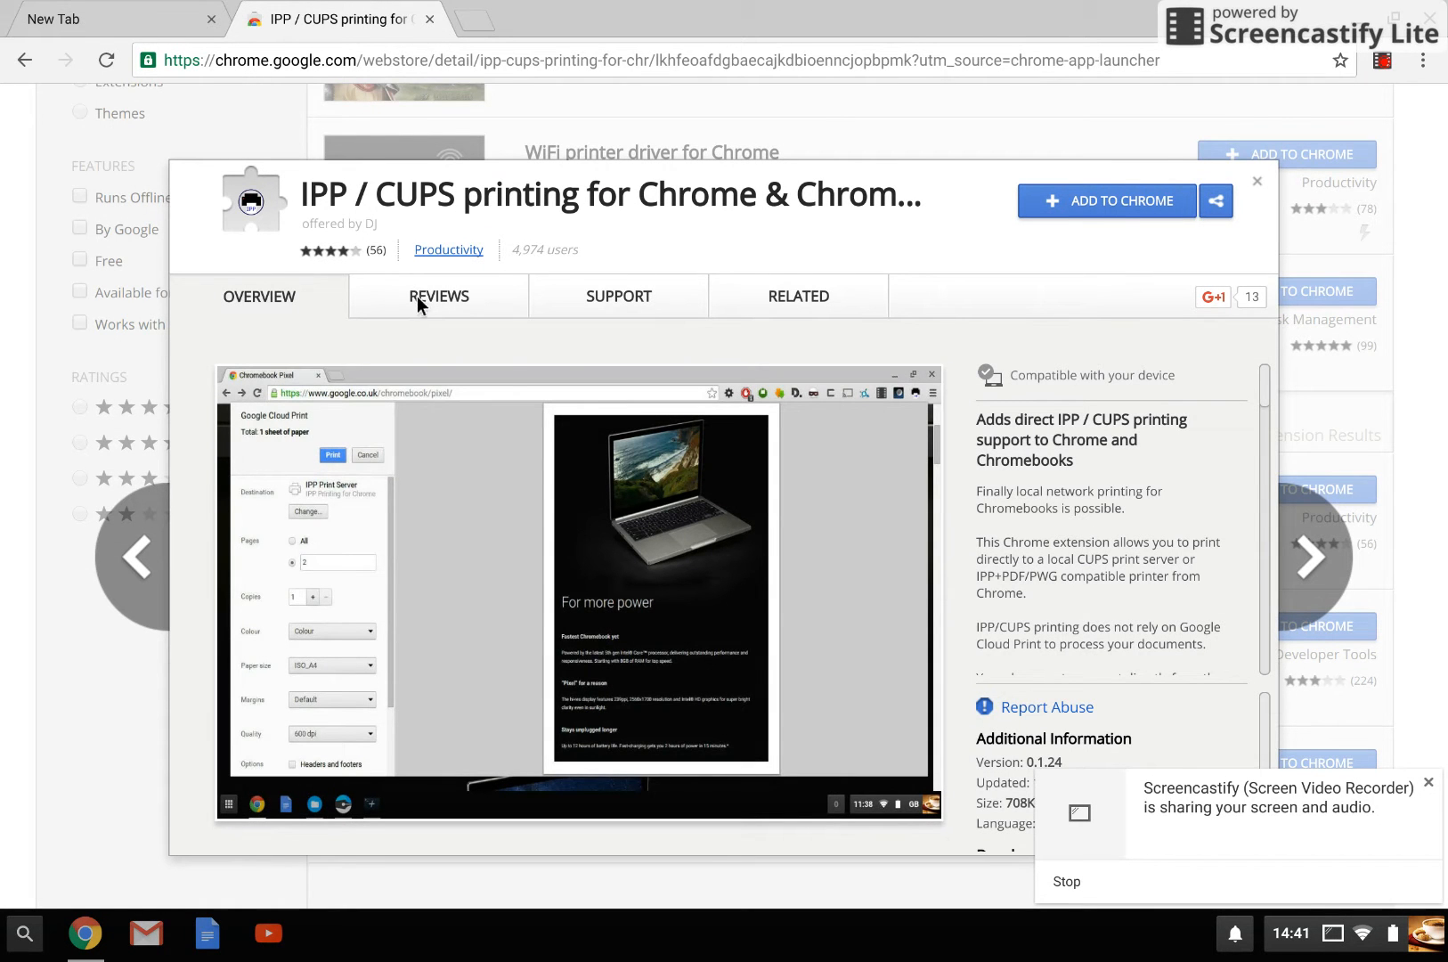
{"action": "mouse_move", "coordinate": [1106, 201]}
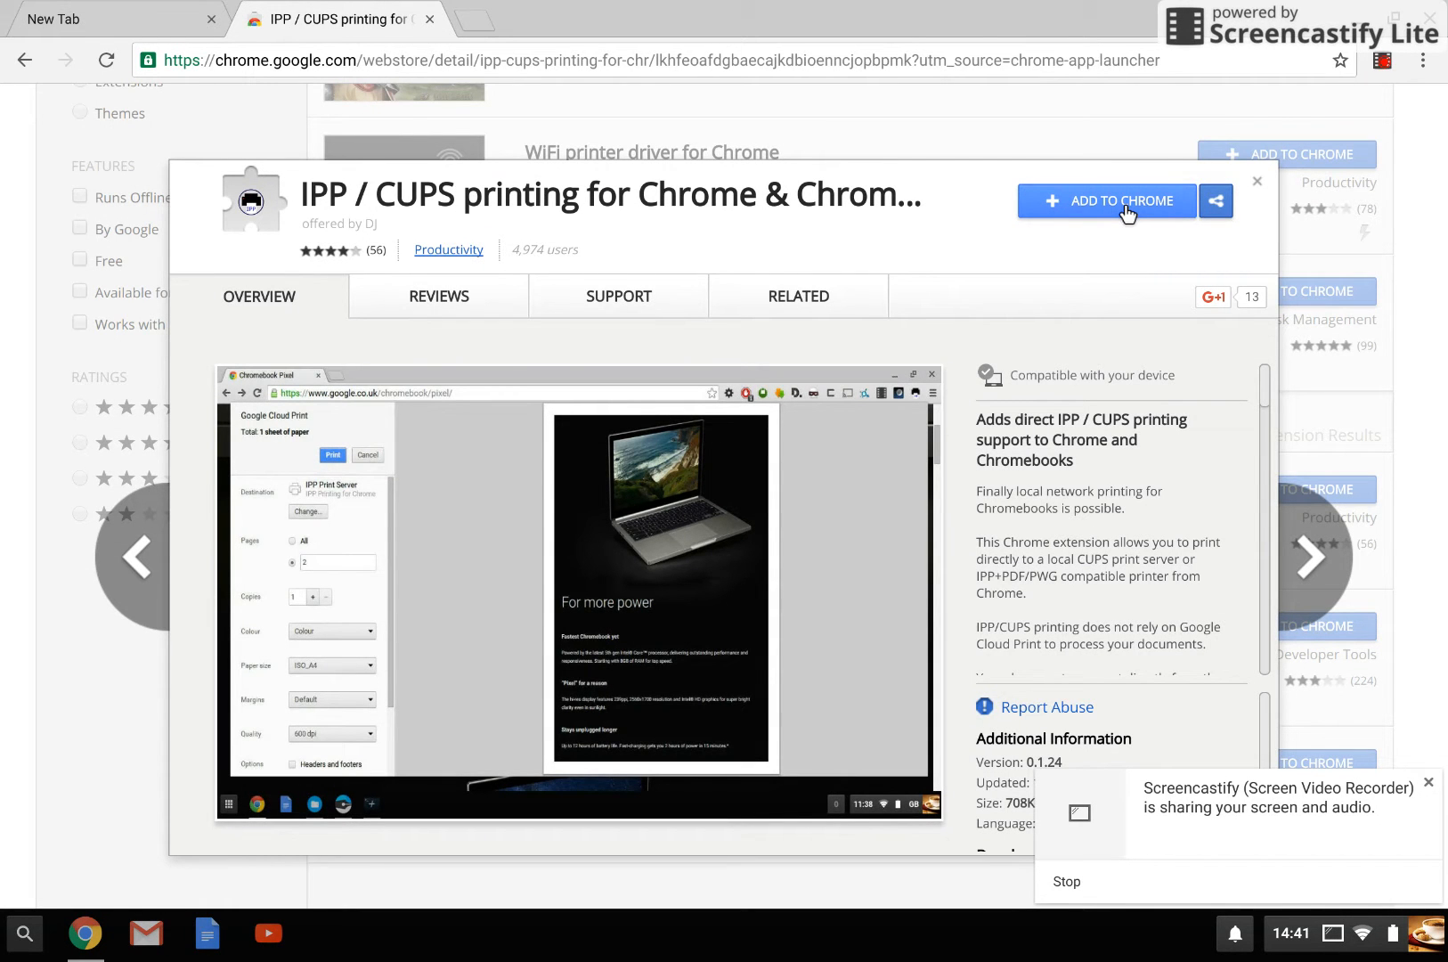
{"action": "left_click", "coordinate": [1106, 201]}
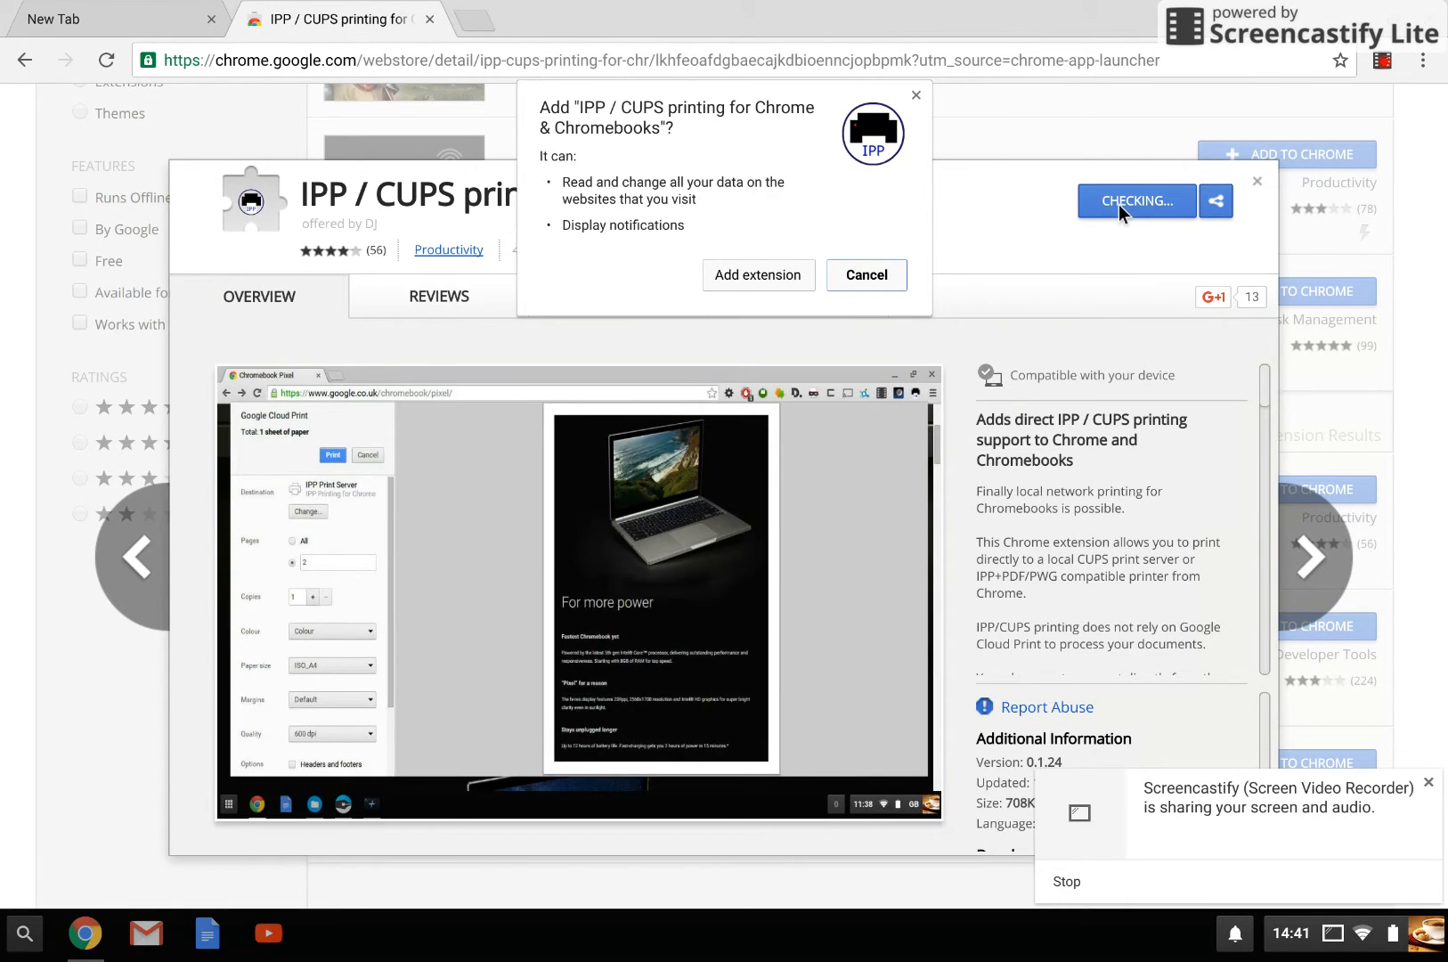
{"action": "left_click", "coordinate": [757, 275]}
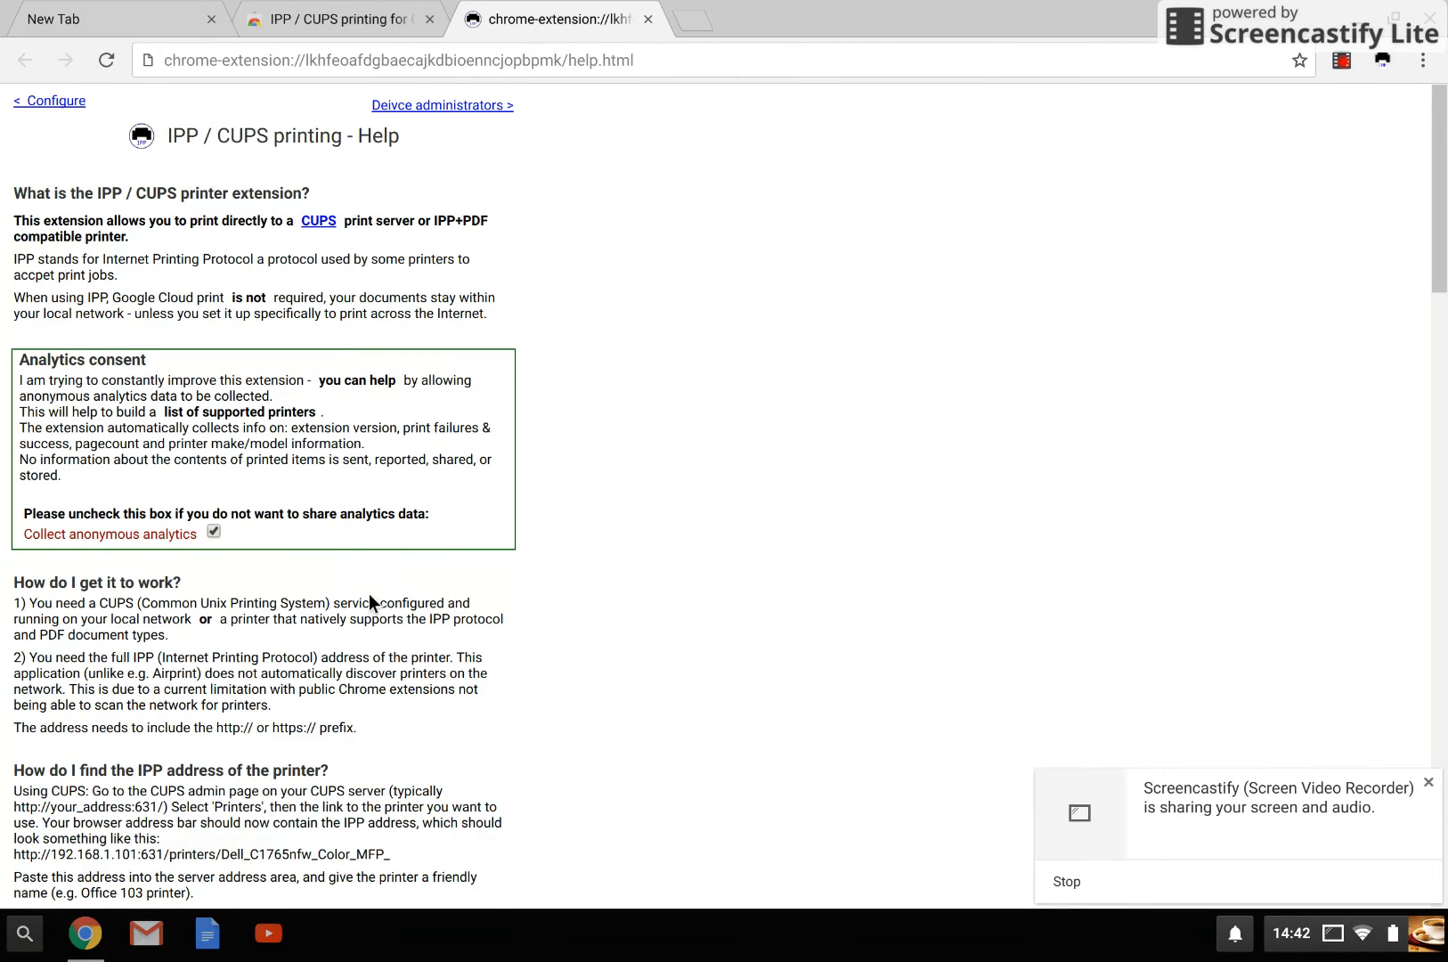
{"action": "scroll", "scroll_direction": "down", "scroll_amount": 3}
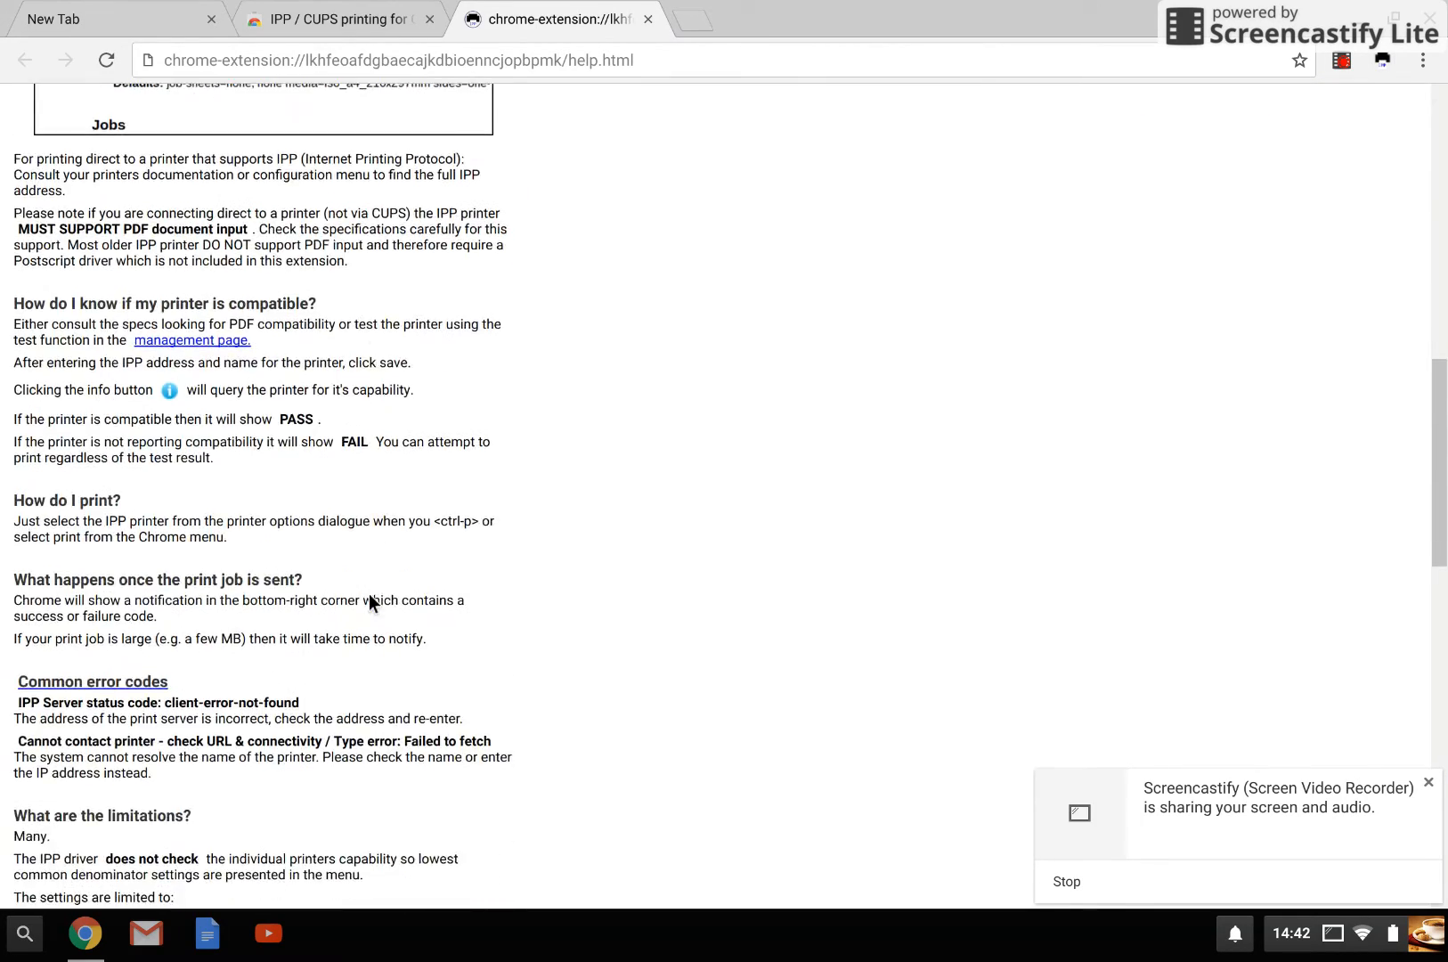
{"action": "scroll", "scroll_direction": "down", "scroll_amount": 3}
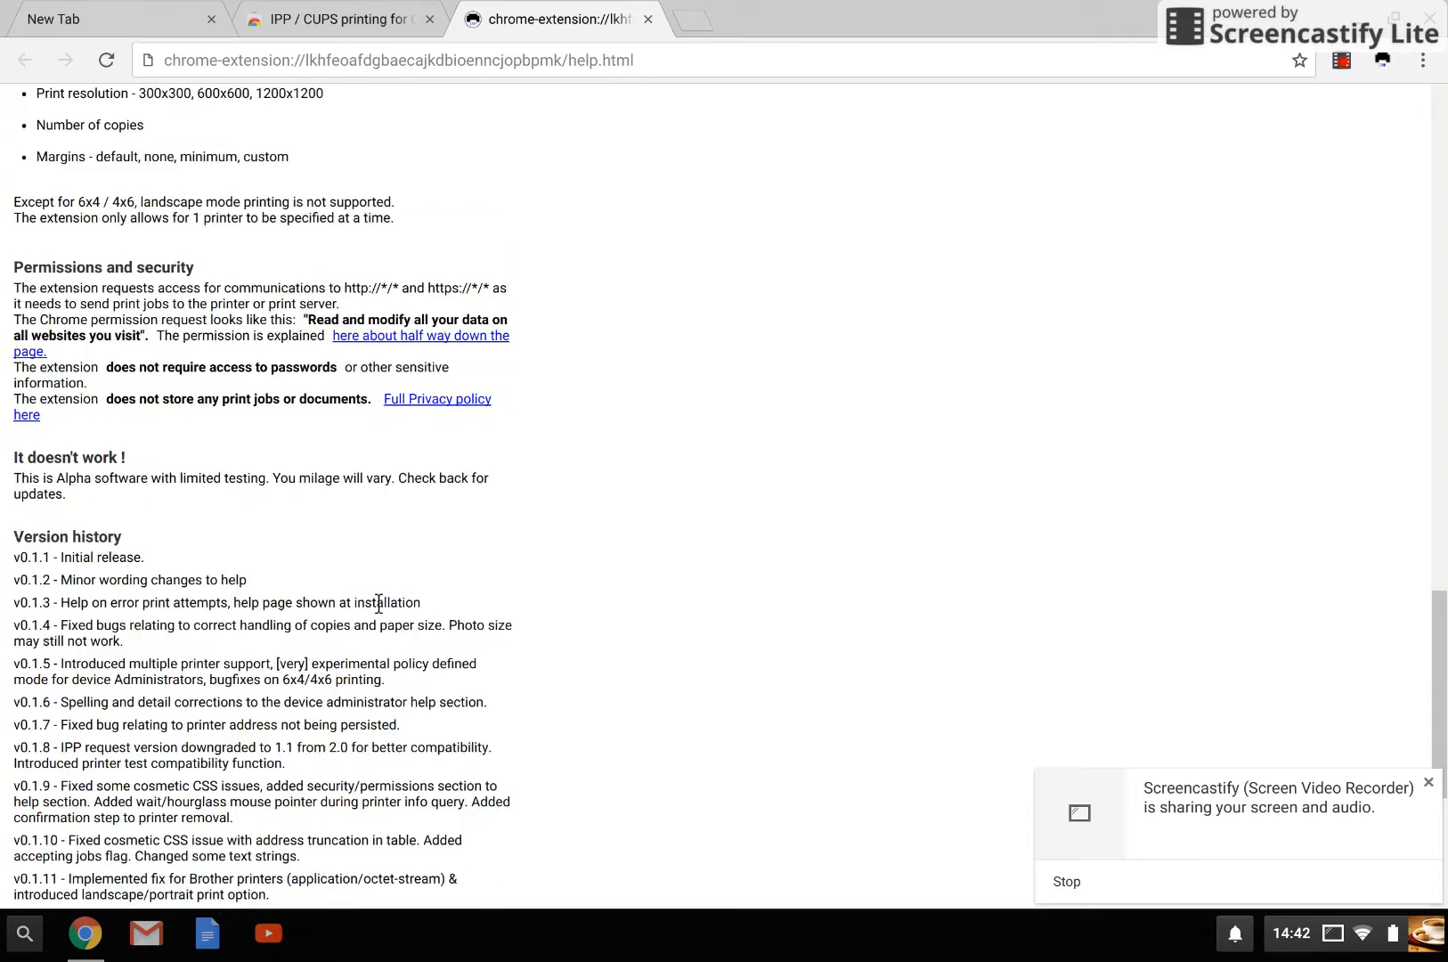
{"action": "scroll", "scroll_direction": "down", "scroll_amount": 3}
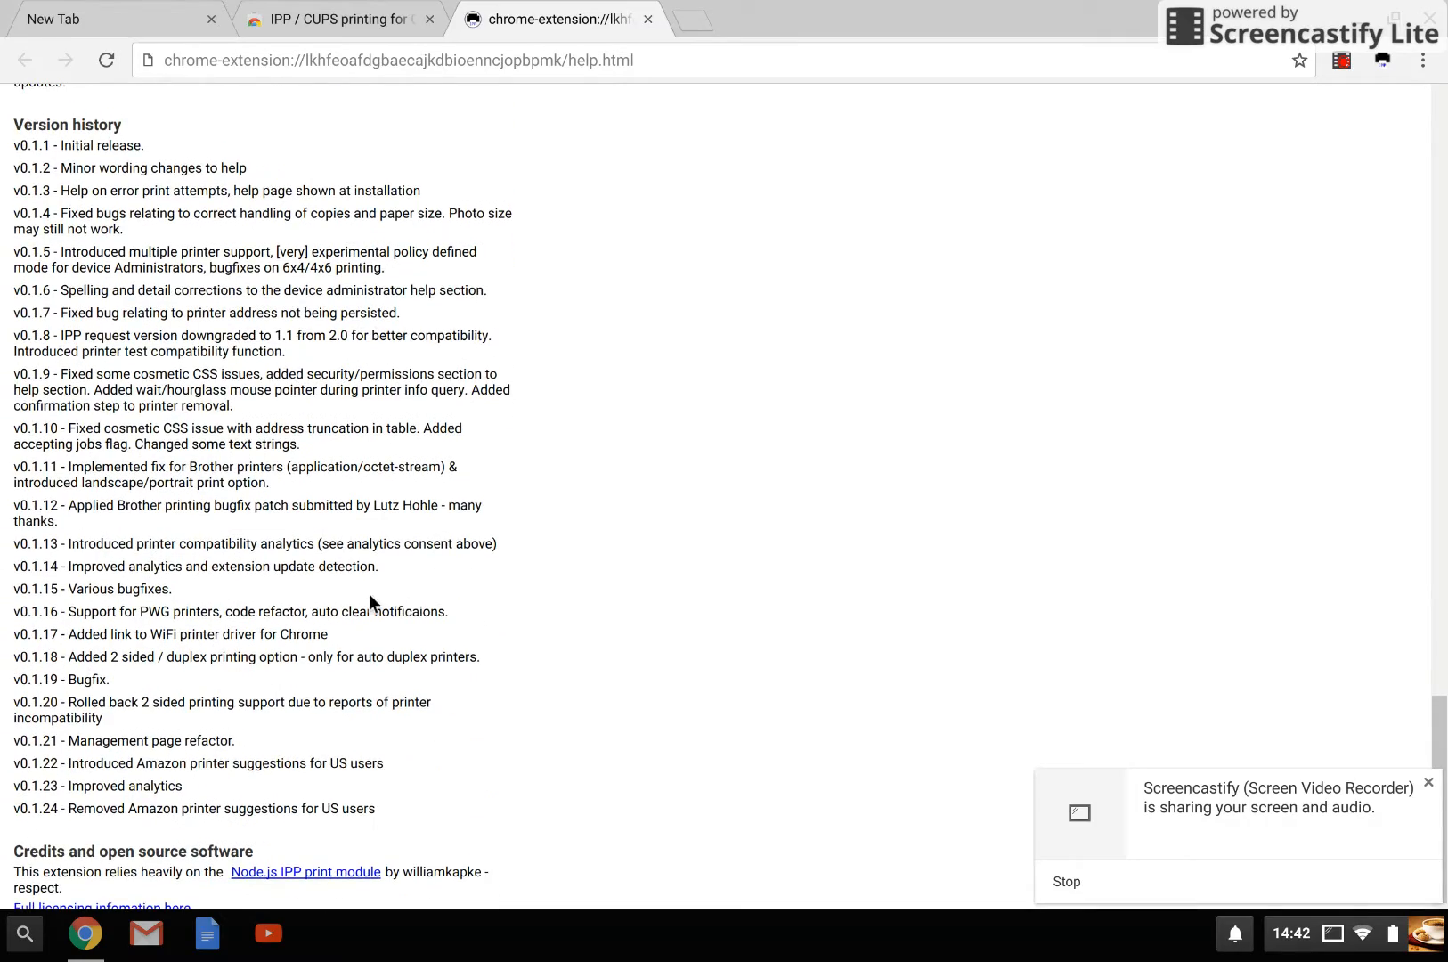
{"action": "scroll", "scroll_direction": "up", "scroll_amount": 3}
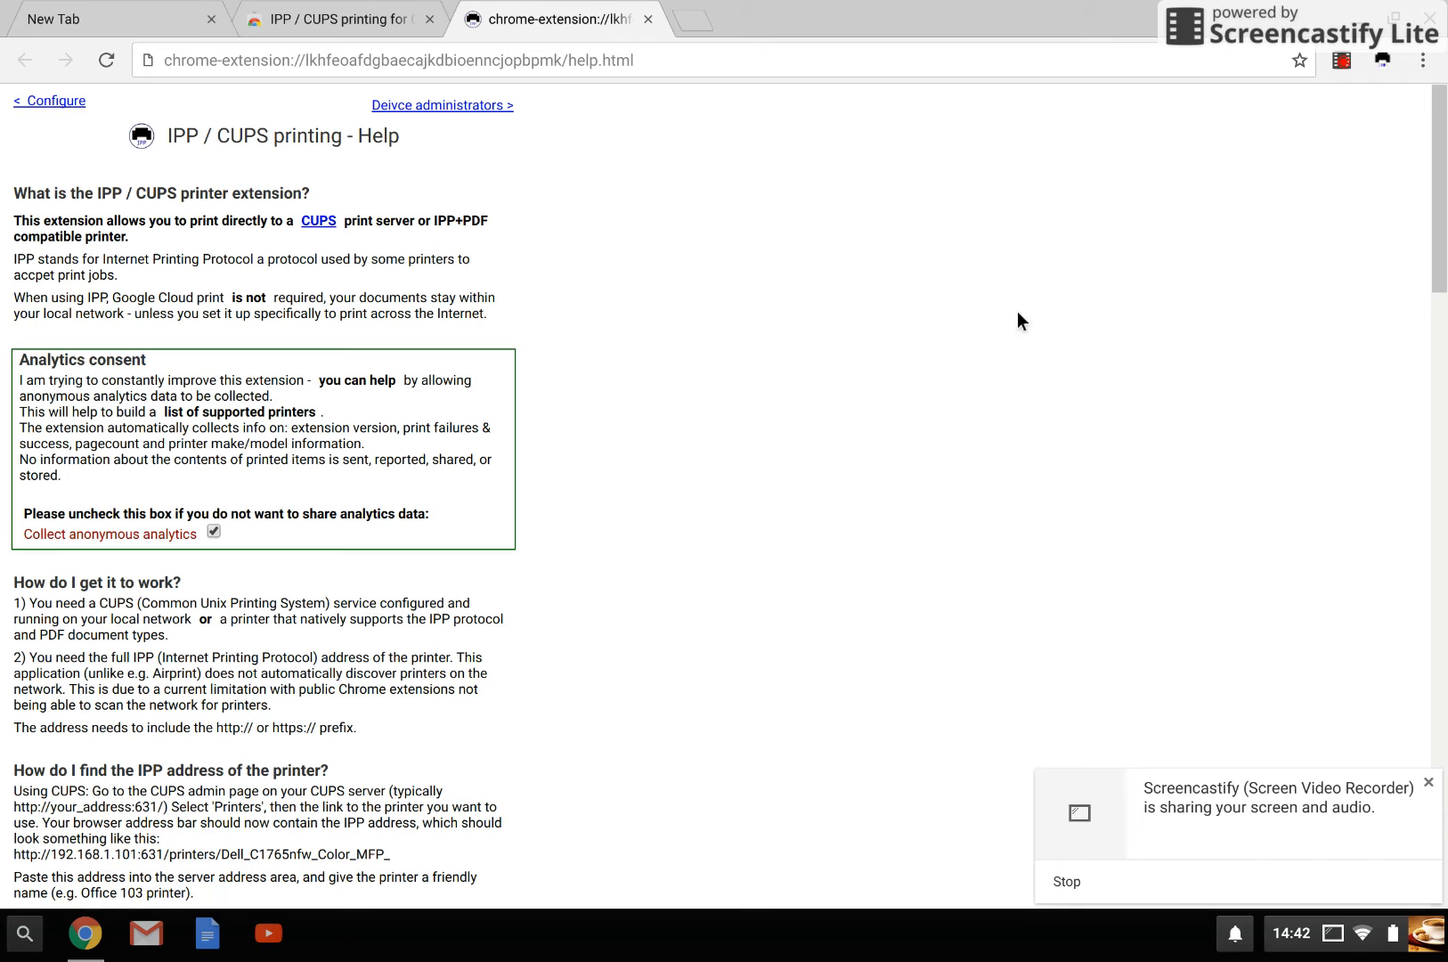
{"action": "mouse_move", "coordinate": [1382, 61]}
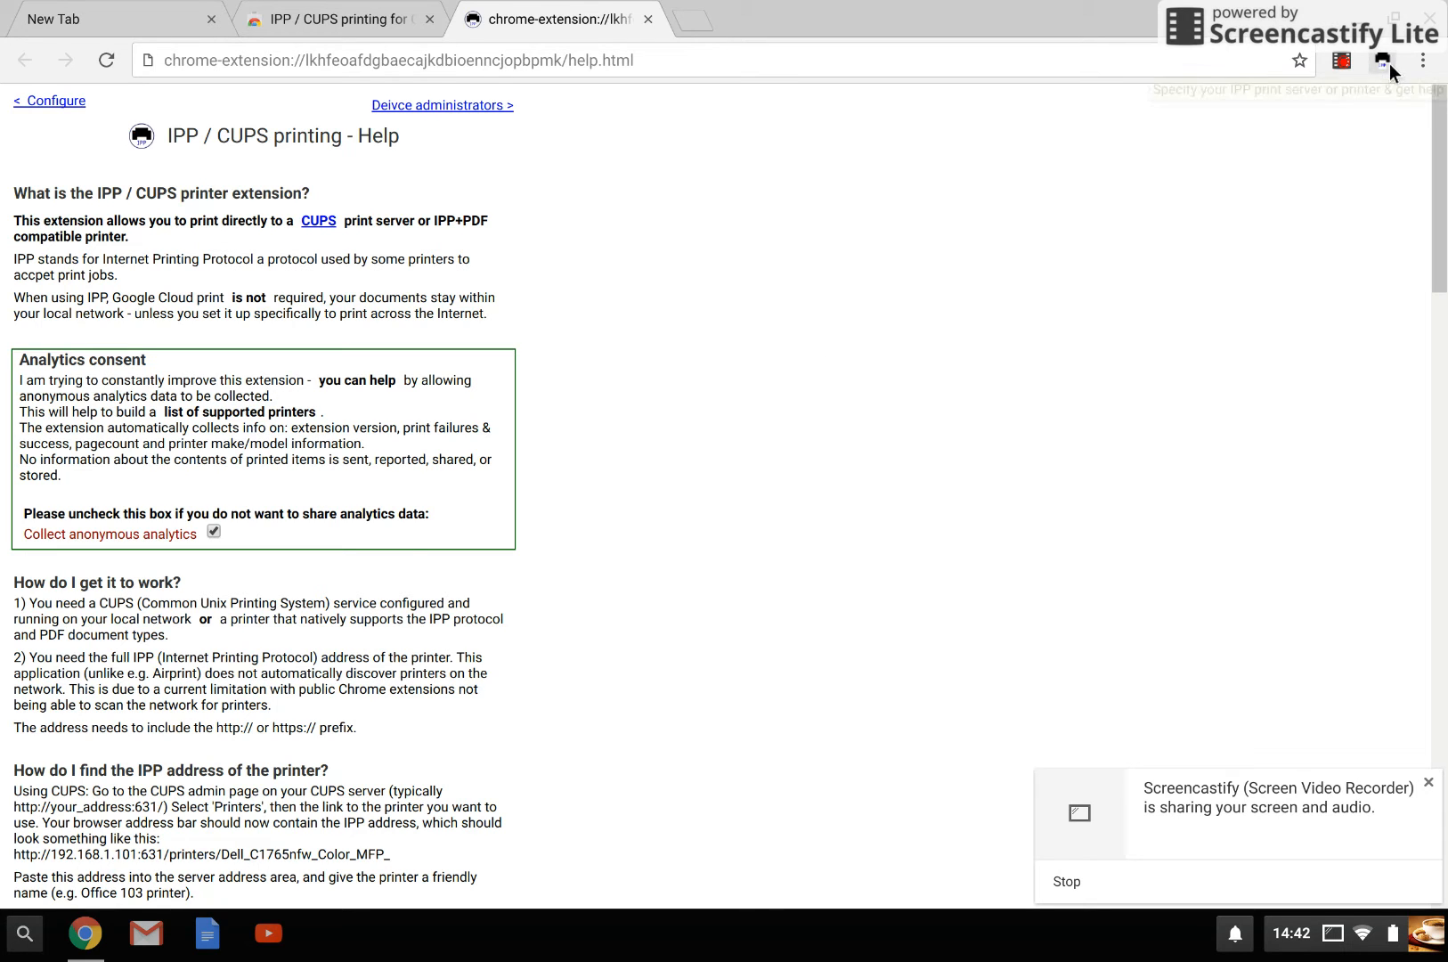
{"action": "left_click", "coordinate": [1382, 60]}
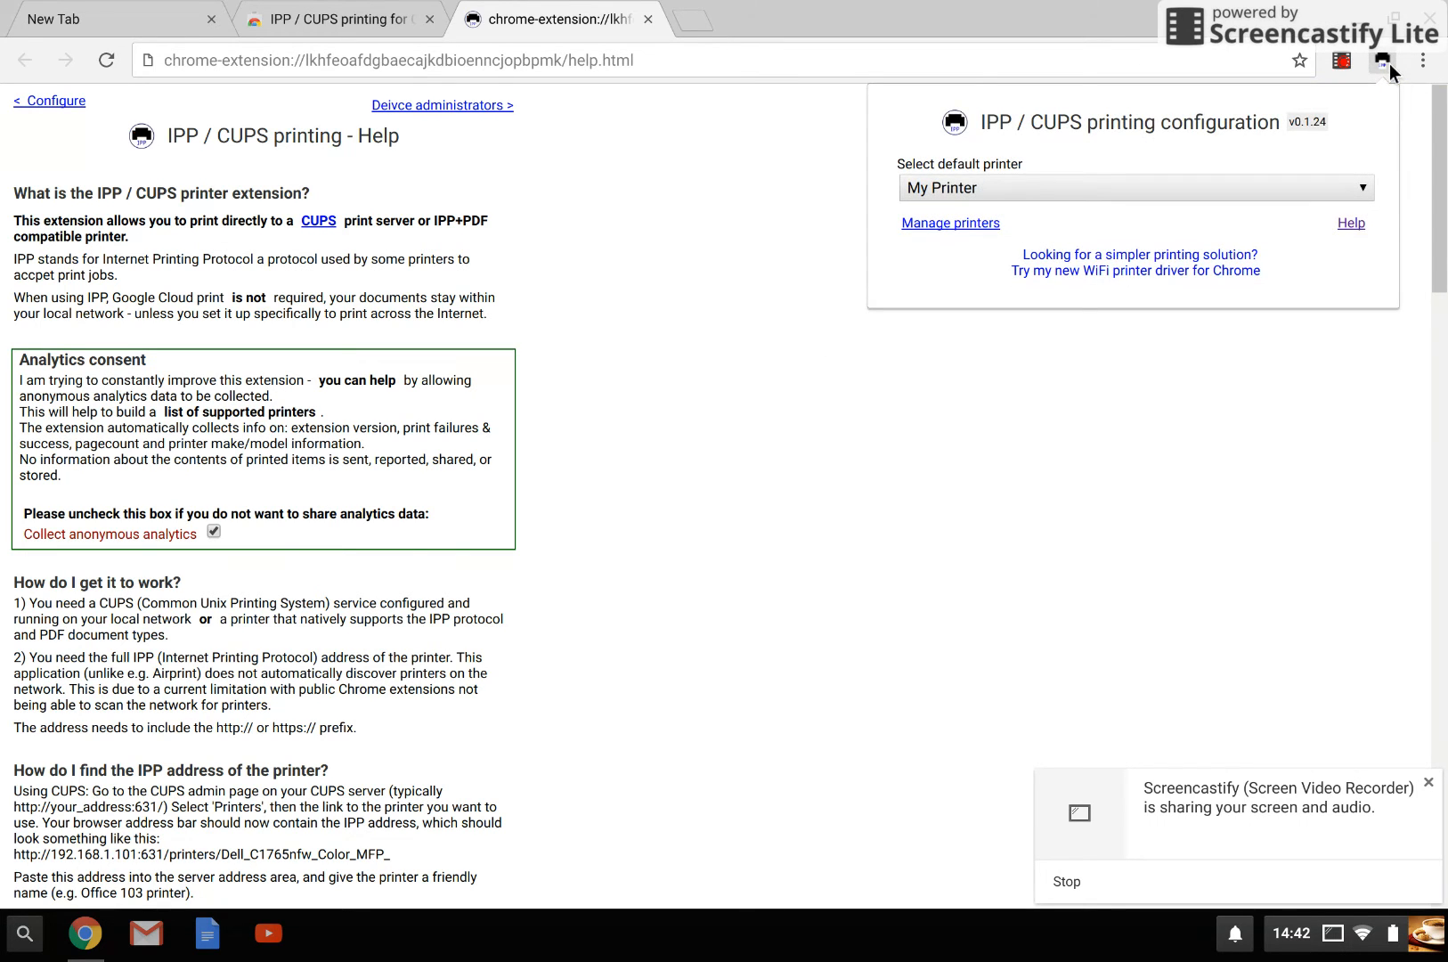
{"action": "mouse_move", "coordinate": [942, 273]}
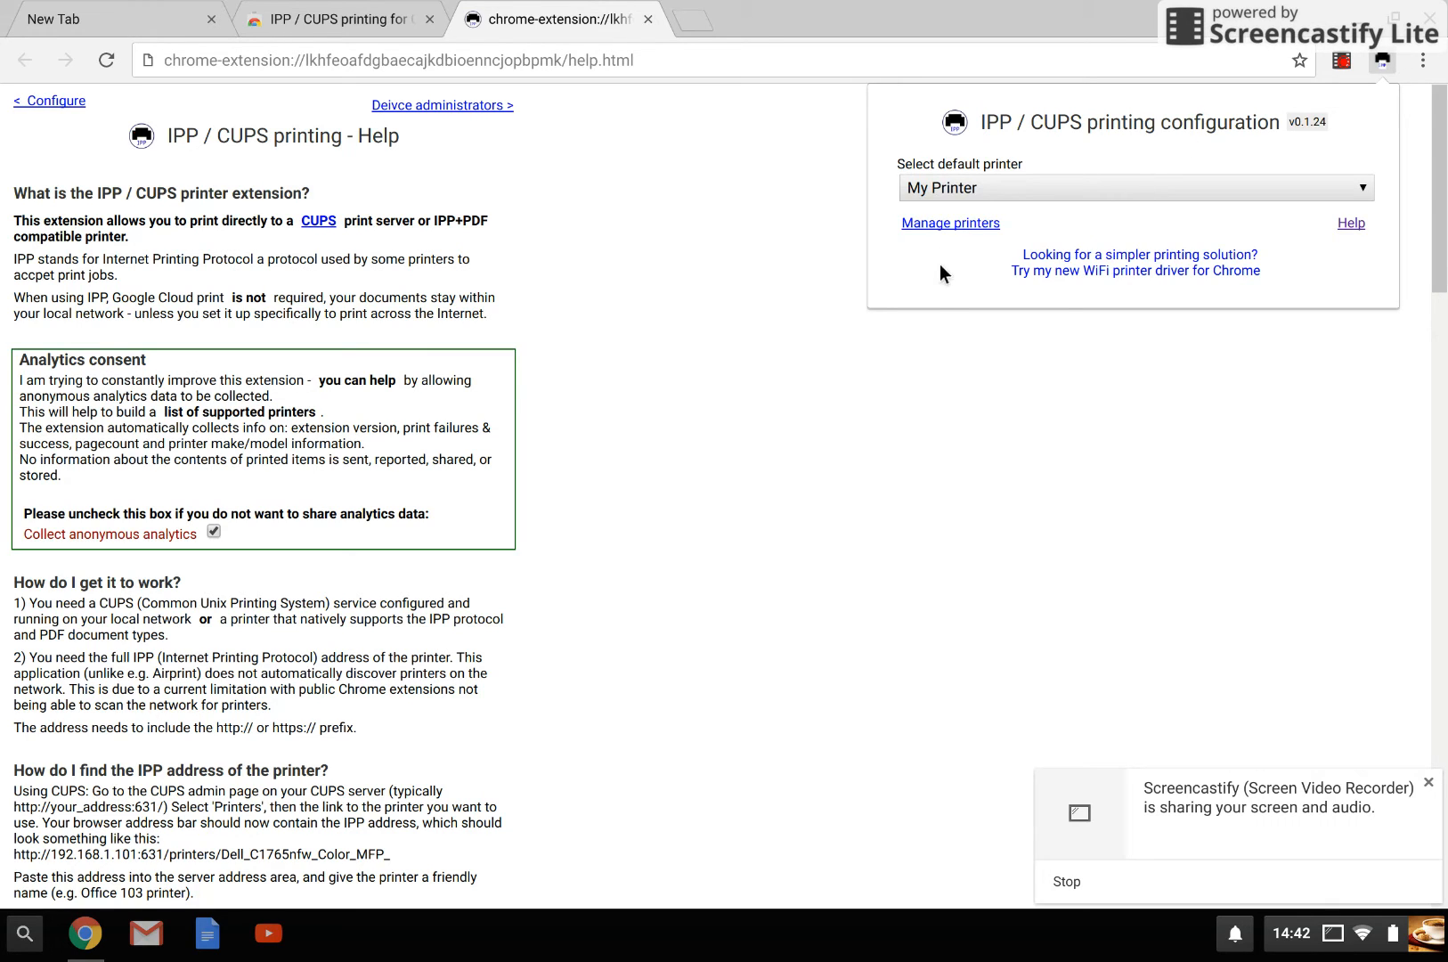
{"action": "left_click", "coordinate": [949, 223]}
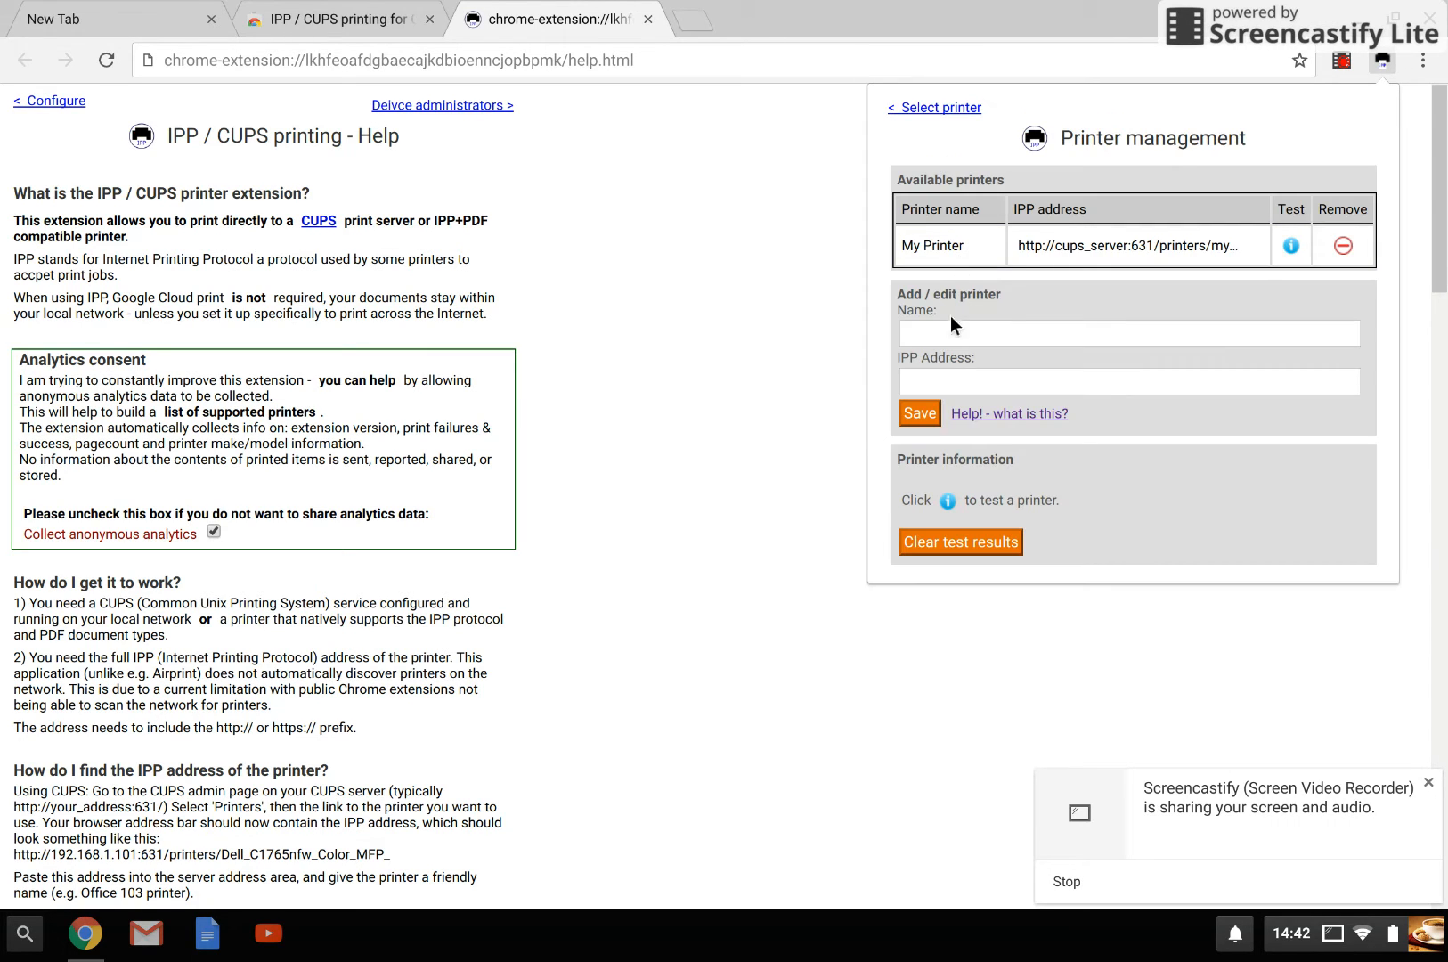
{"action": "type", "text": "Work"}
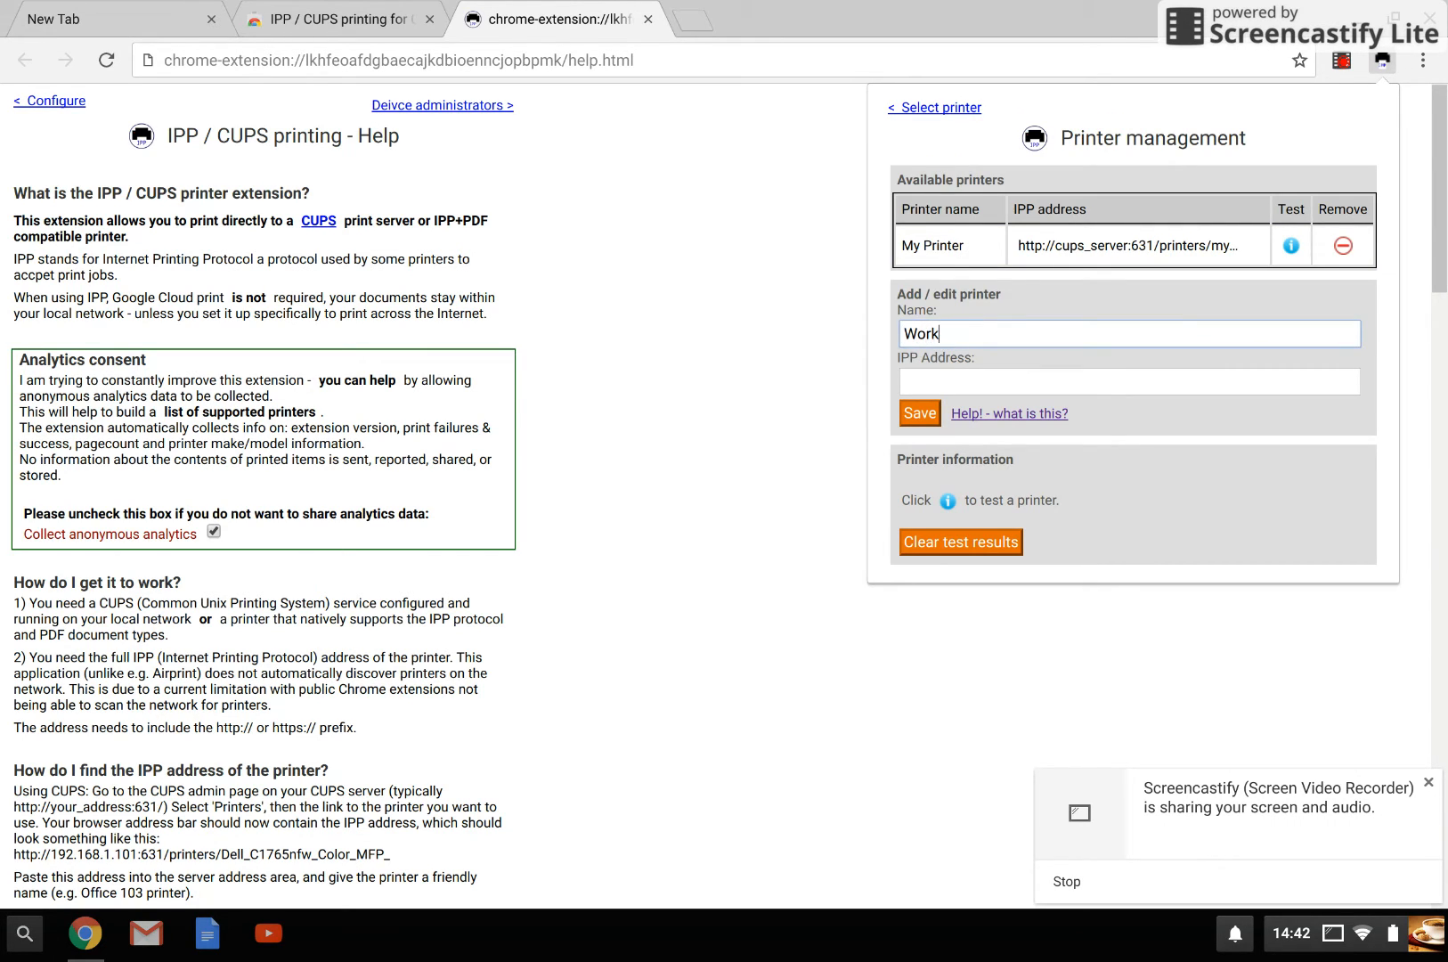
{"action": "type", "text": "http://10.44.12.47/printer"}
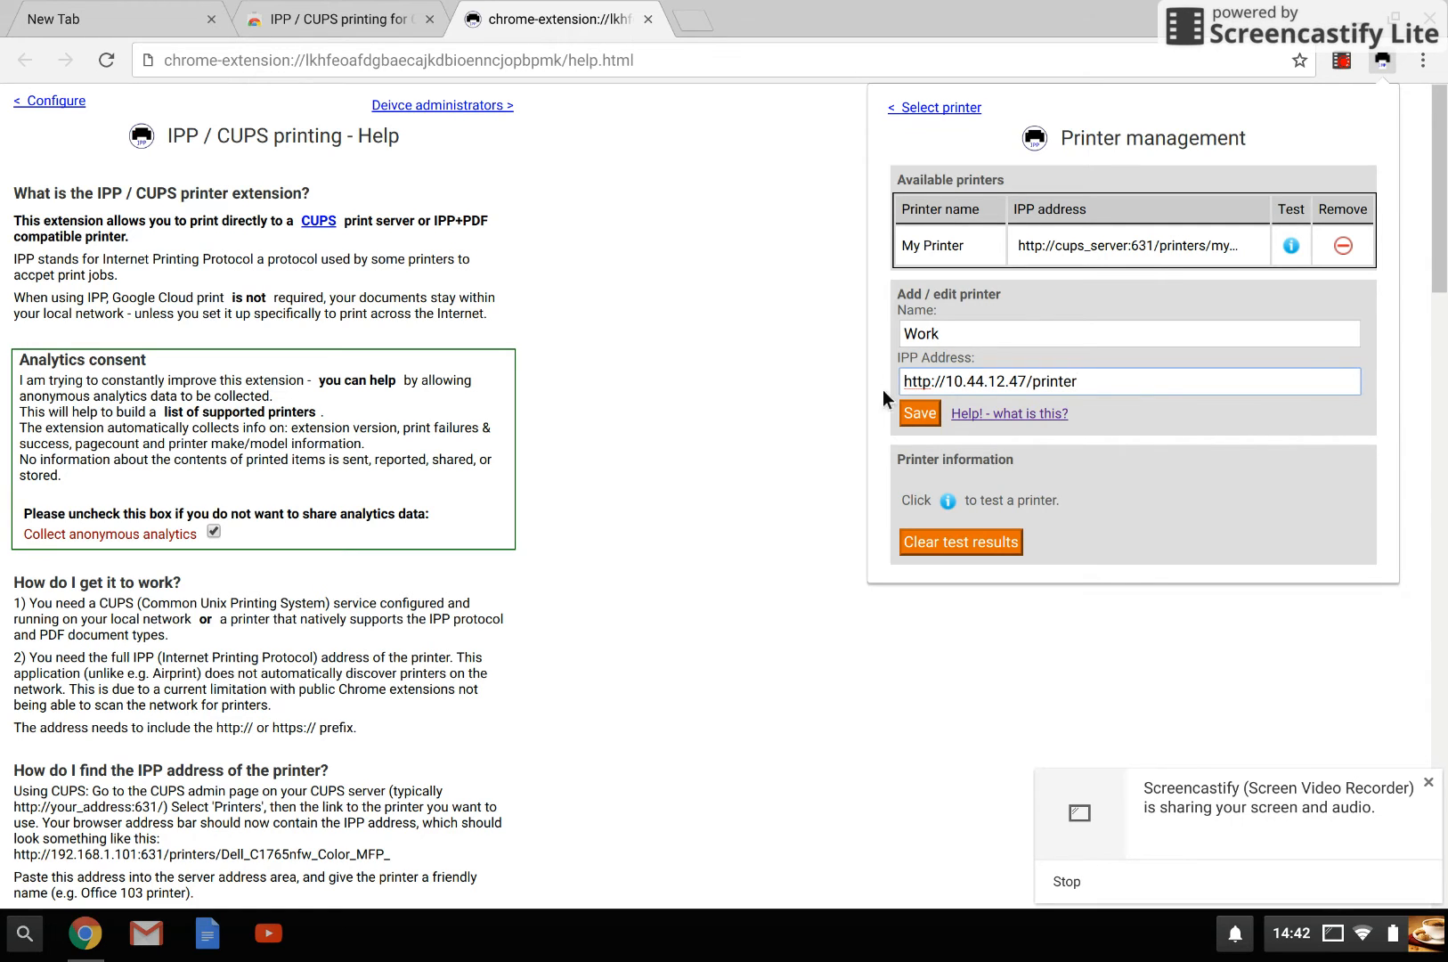
{"action": "left_click", "coordinate": [917, 413]}
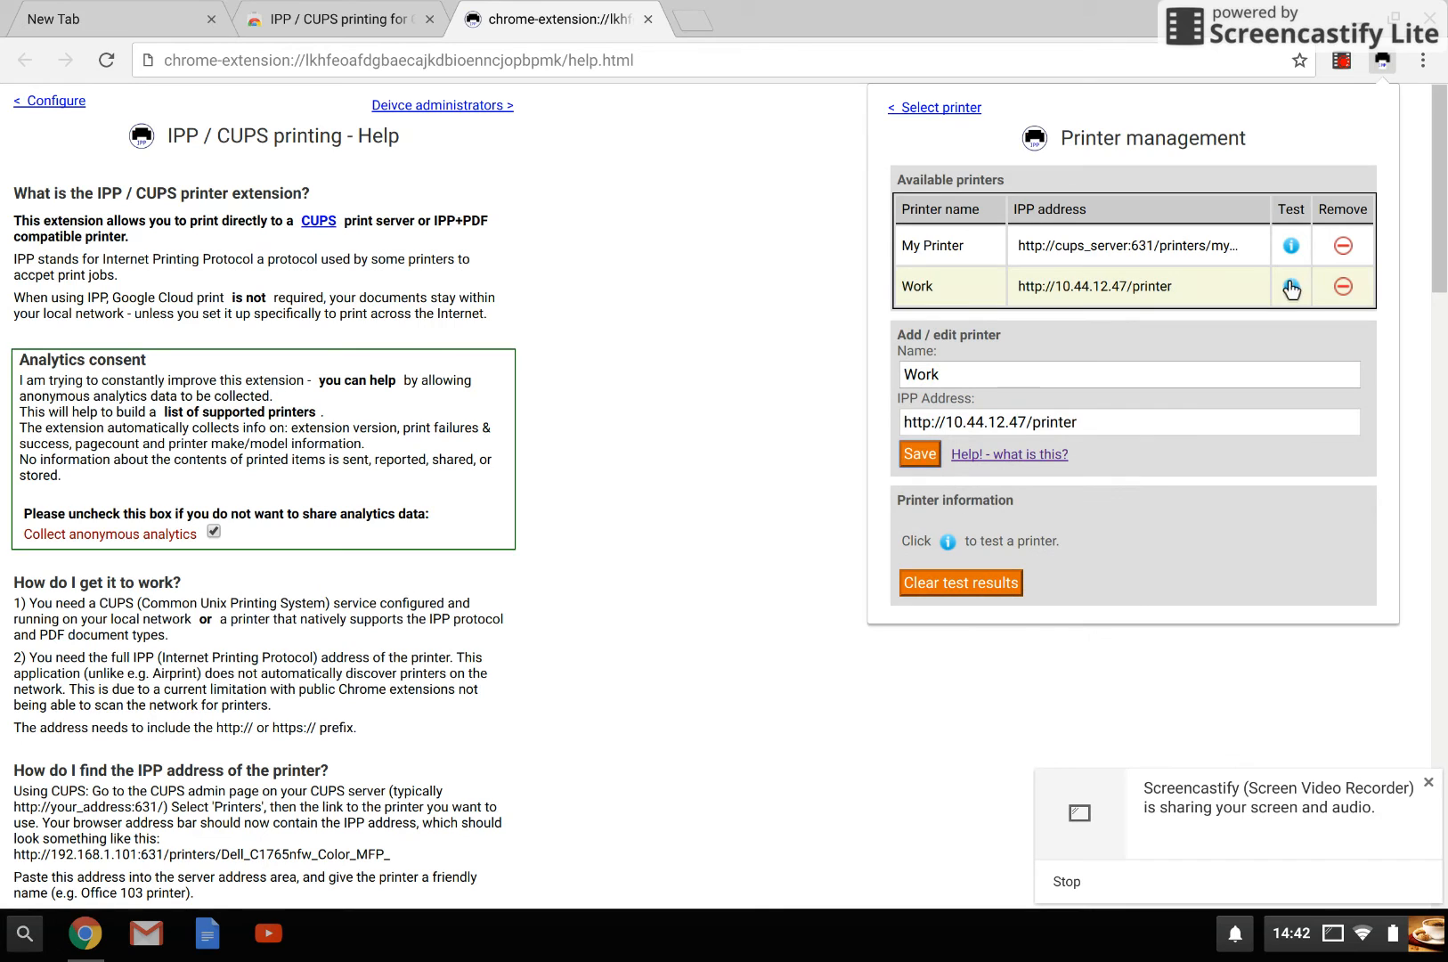
Run the compatibility test on the Work printer and confirm it passes
{"action": "left_click", "coordinate": [1292, 285]}
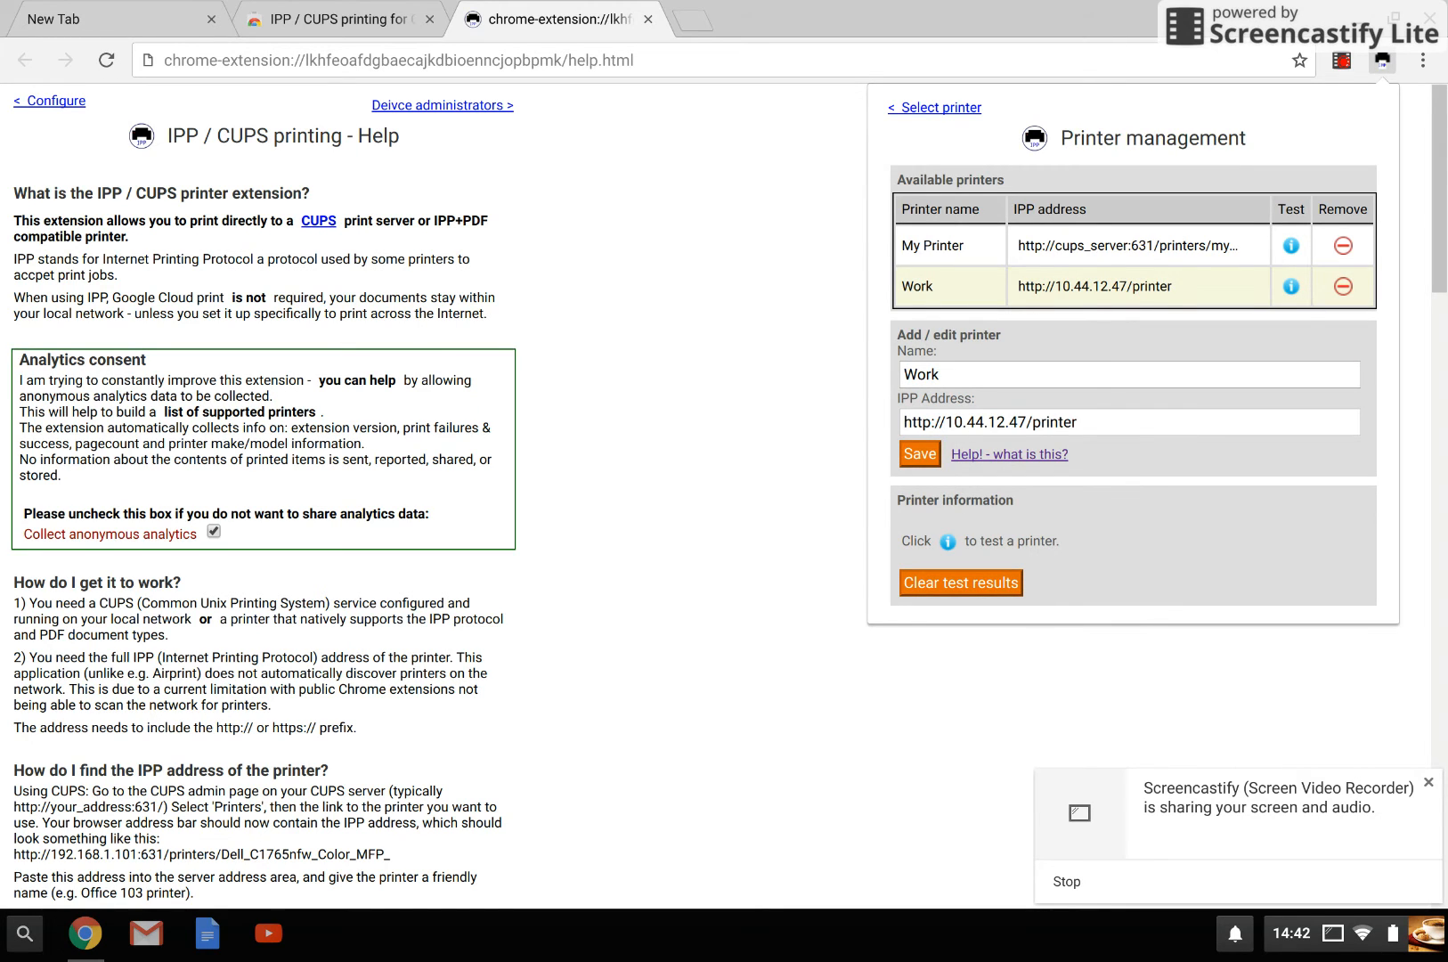
{"action": "left_click", "coordinate": [1291, 285]}
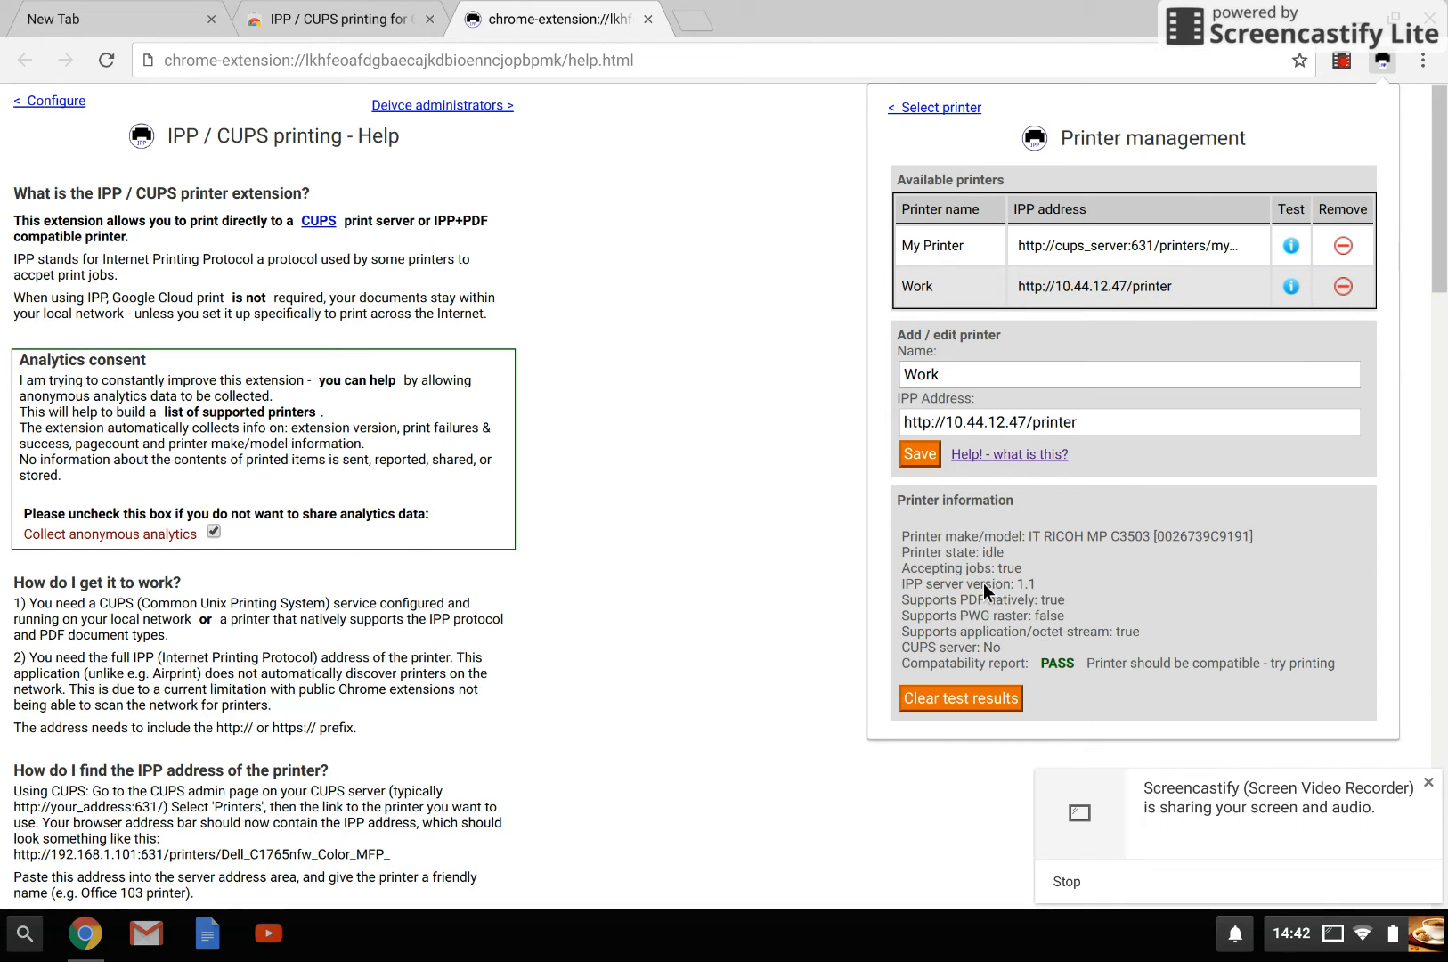
{"action": "mouse_move", "coordinate": [671, 407]}
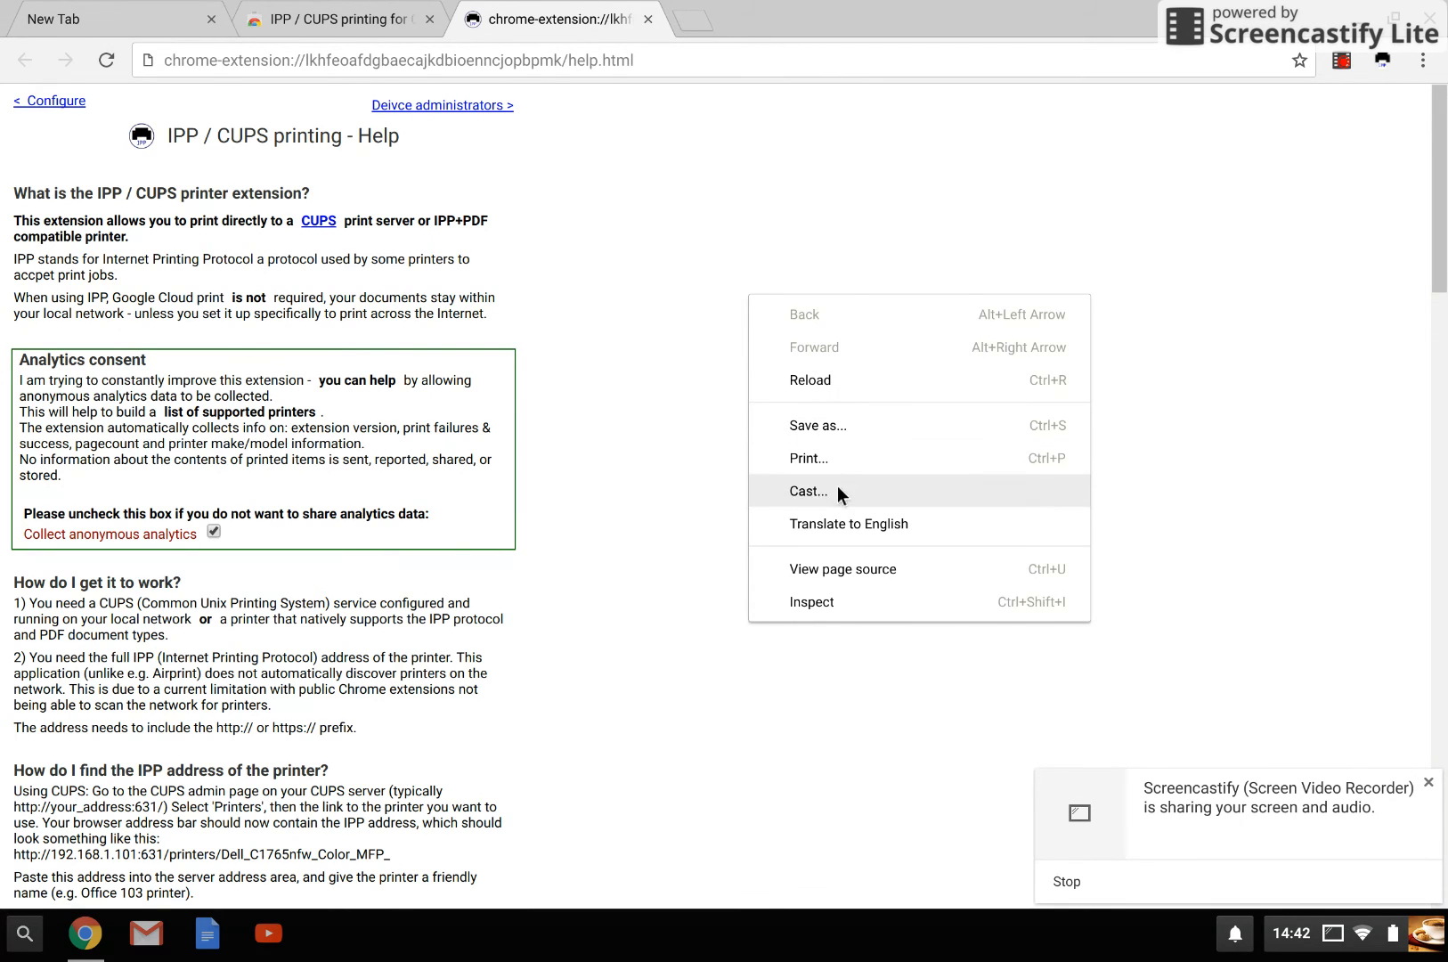
Print the help page to the IPP/CUPS Printer destination and receive the success notification (job 12948487)
{"action": "left_click", "coordinate": [808, 458]}
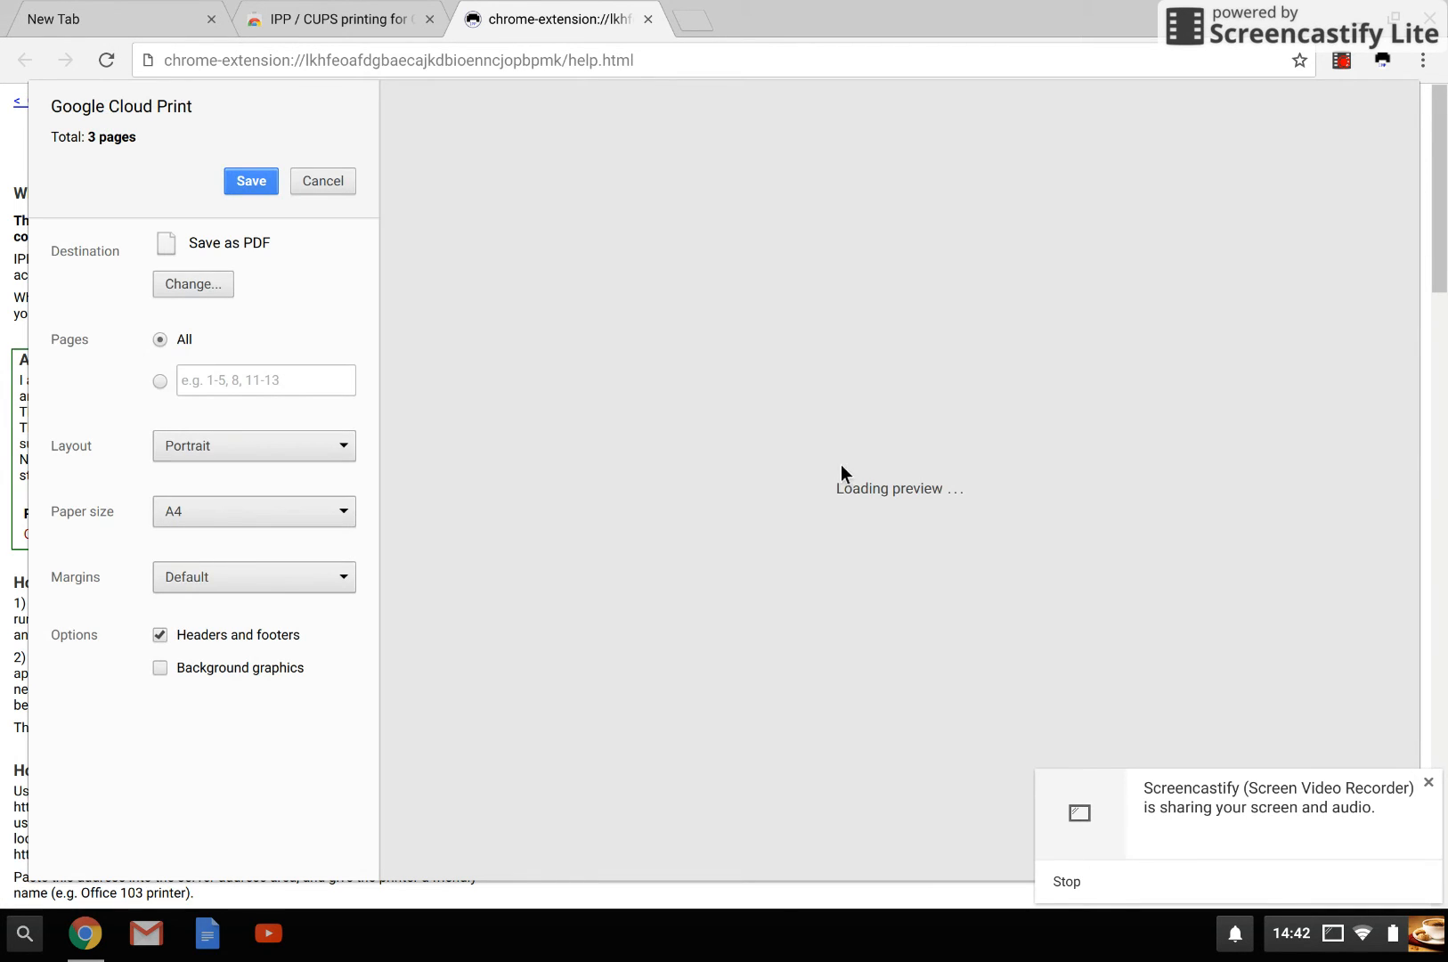
{"action": "left_click", "coordinate": [192, 283]}
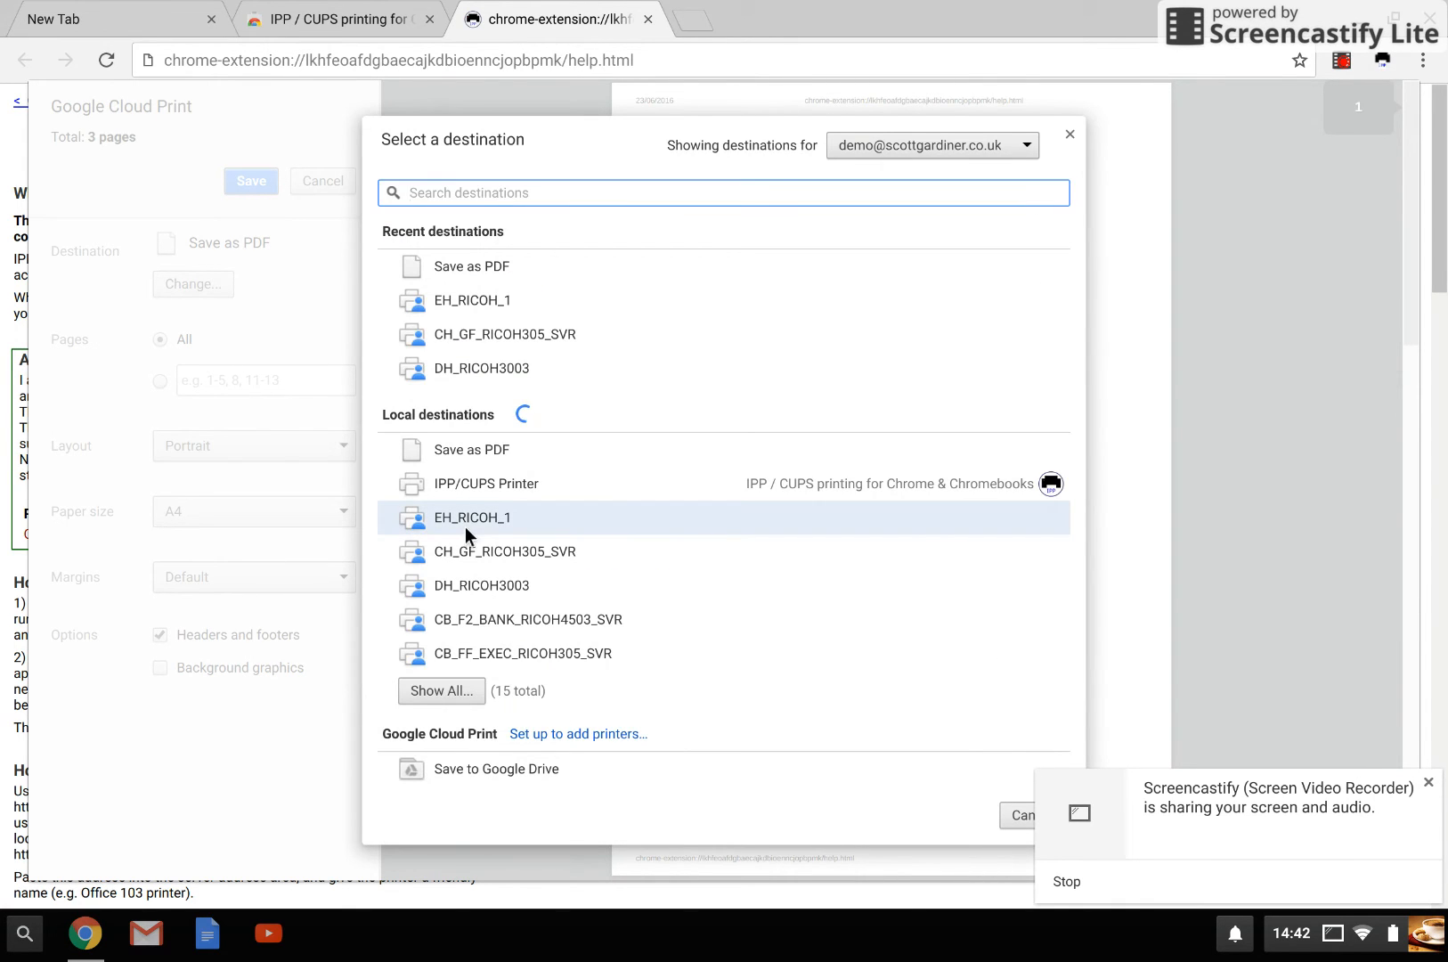
{"action": "left_click", "coordinate": [482, 483]}
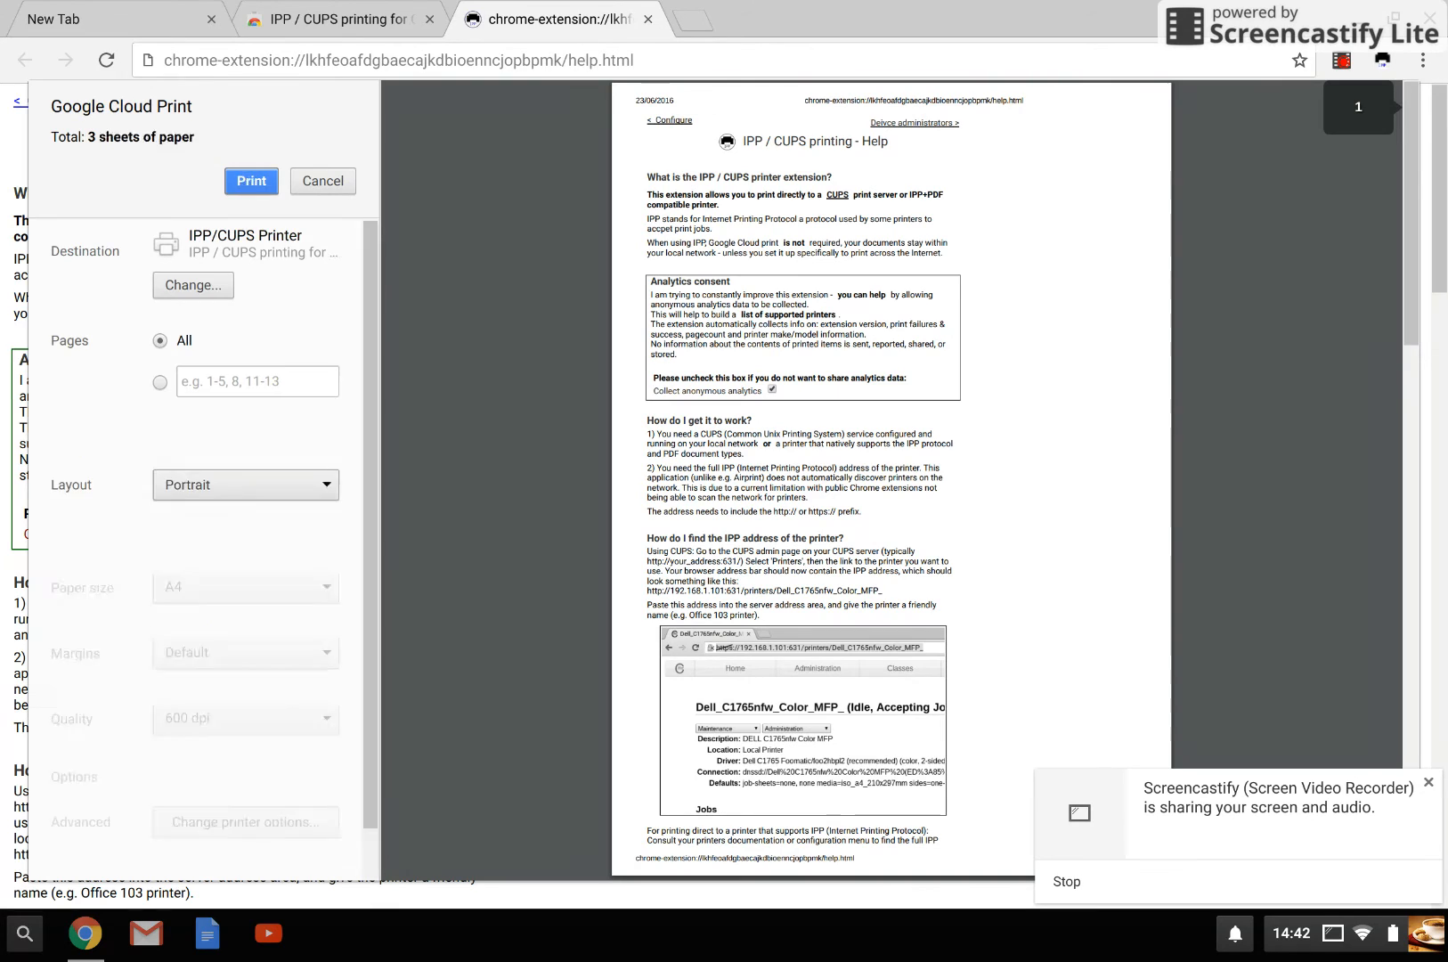
{"action": "left_click", "coordinate": [251, 180]}
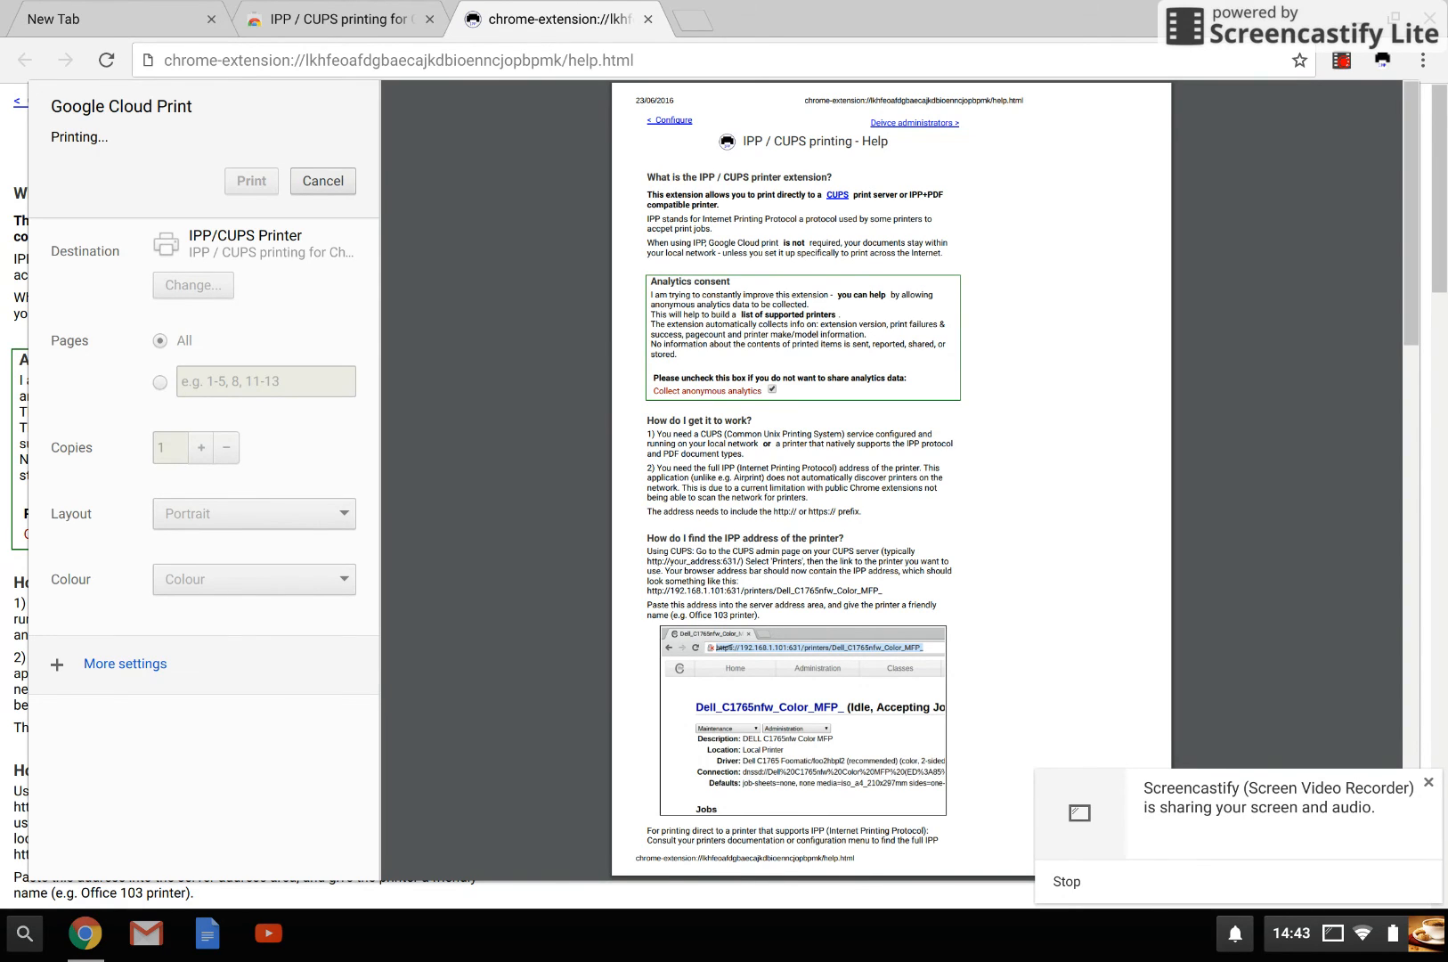
{"action": "left_click", "coordinate": [251, 180]}
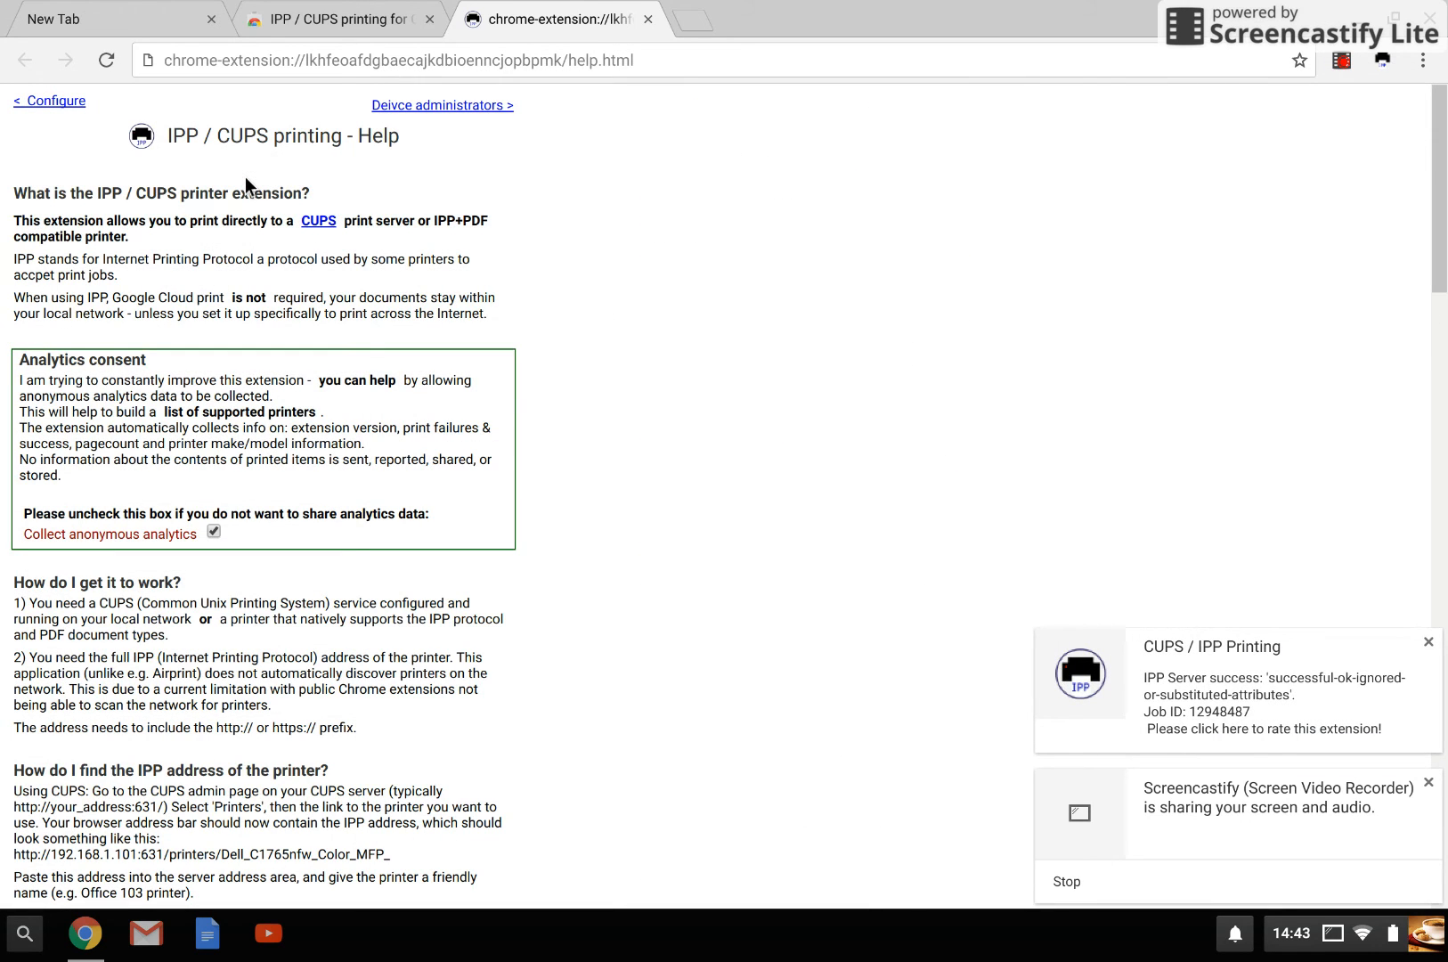